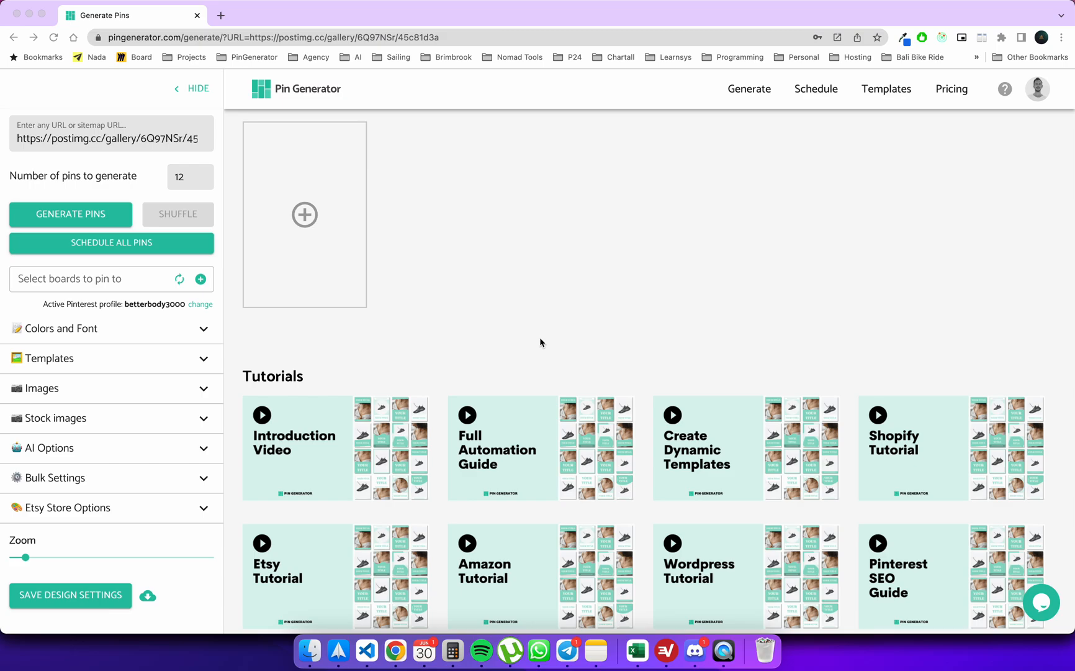
mouse_move(518, 267)
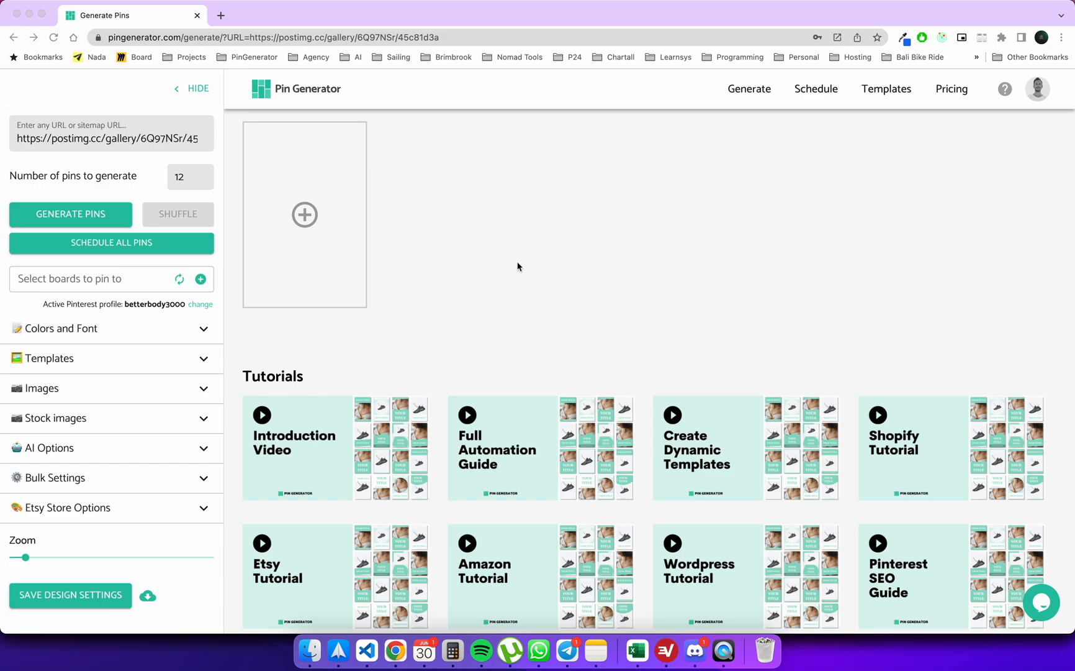
mouse_move(272, 219)
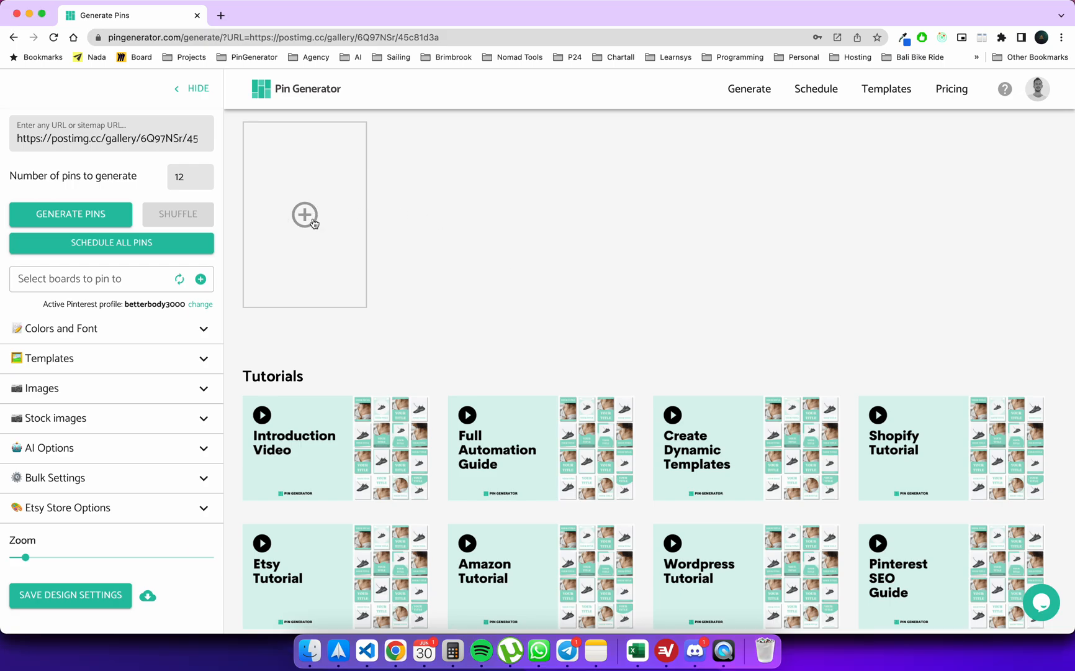
Generate five pins from the image gallery and apply the dark green colour swatch.
left_click(70, 214)
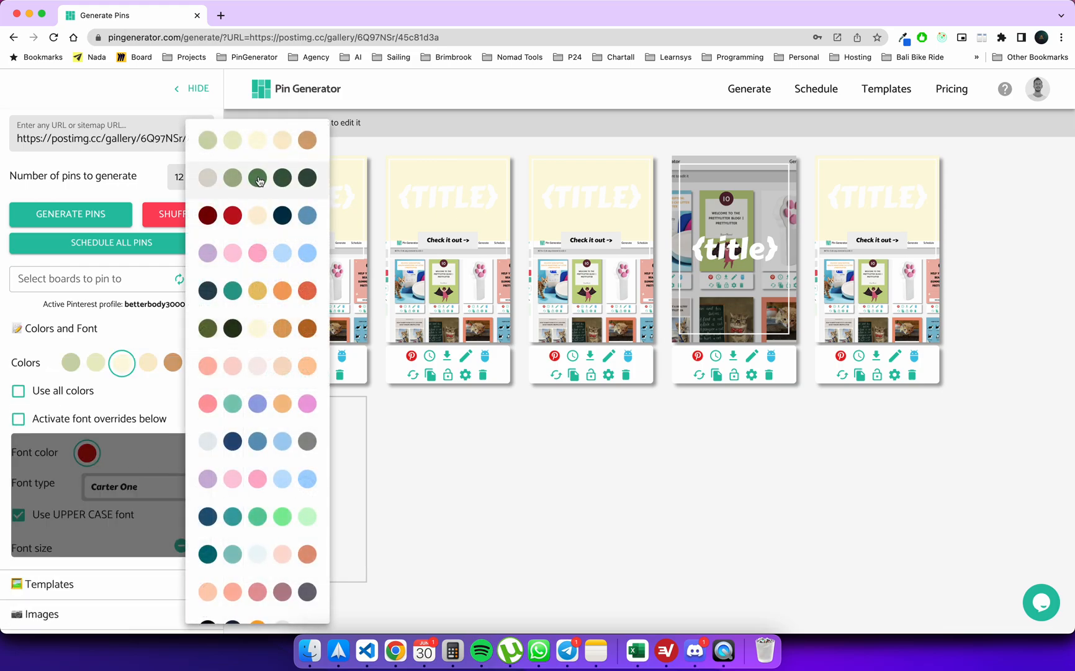
left_click(258, 177)
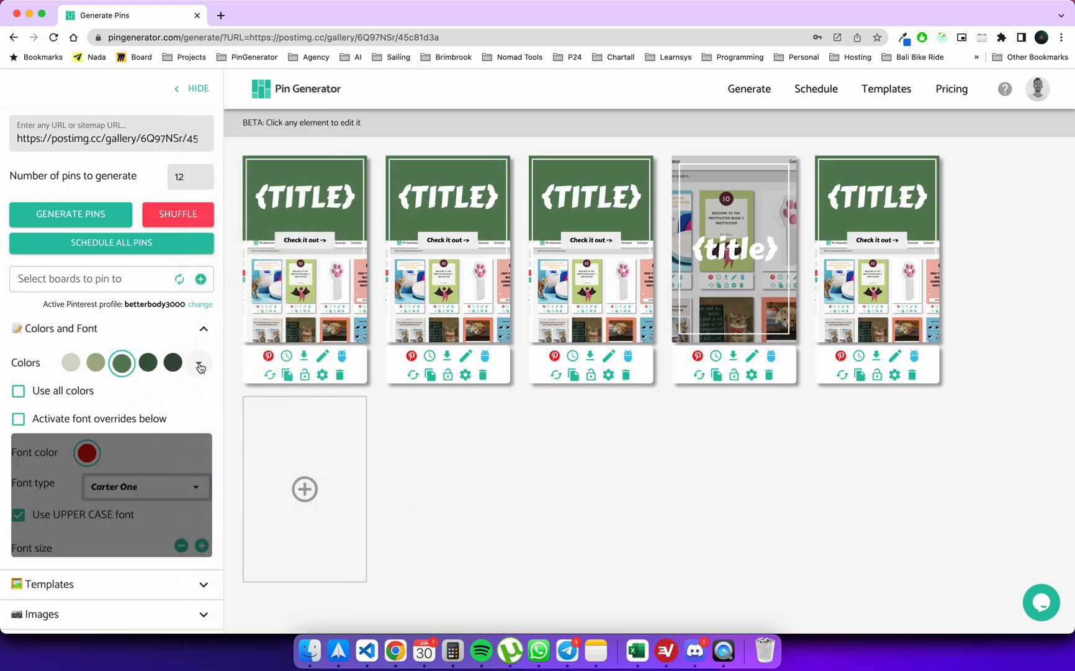
left_click(200, 363)
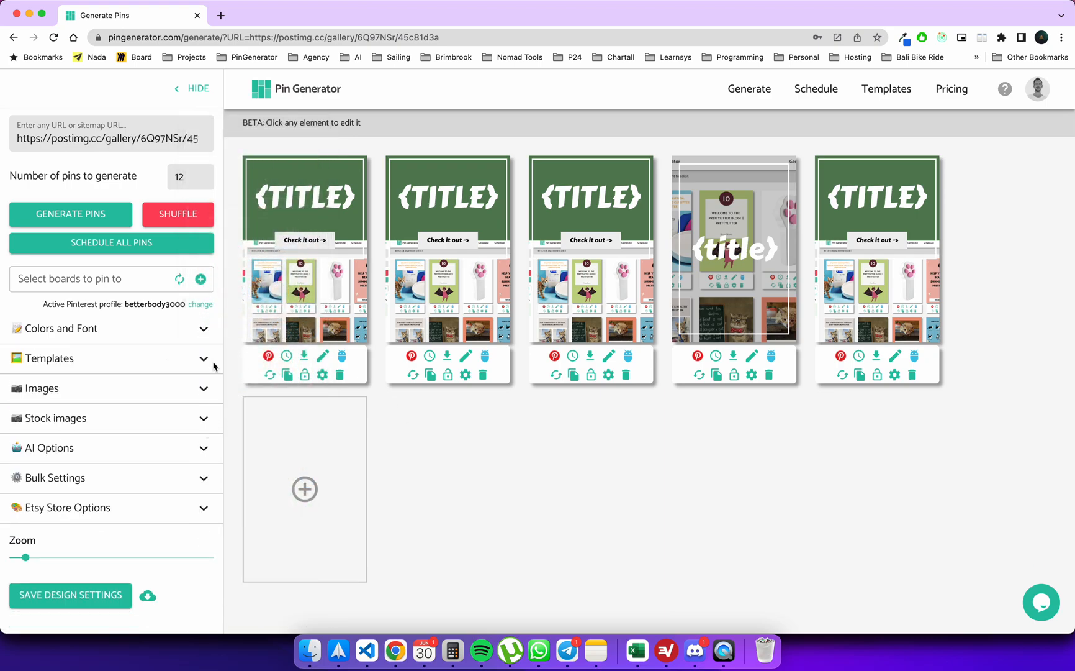
Browse the Standard Templates list for circle-image layouts for pins one and four.
left_click(48, 358)
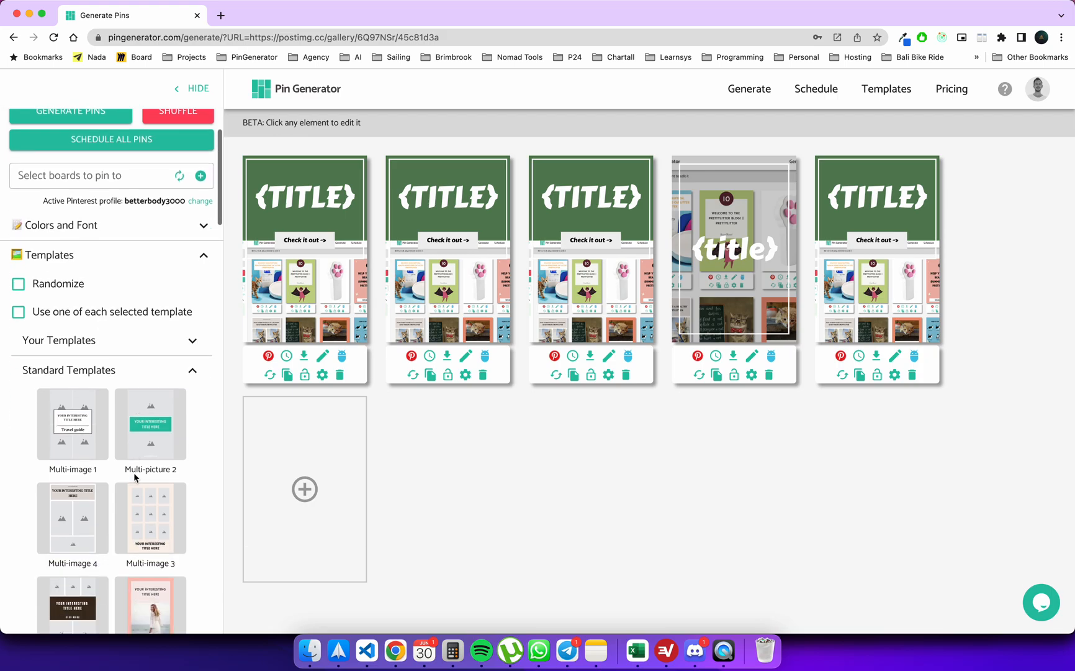
scroll("down", 3)
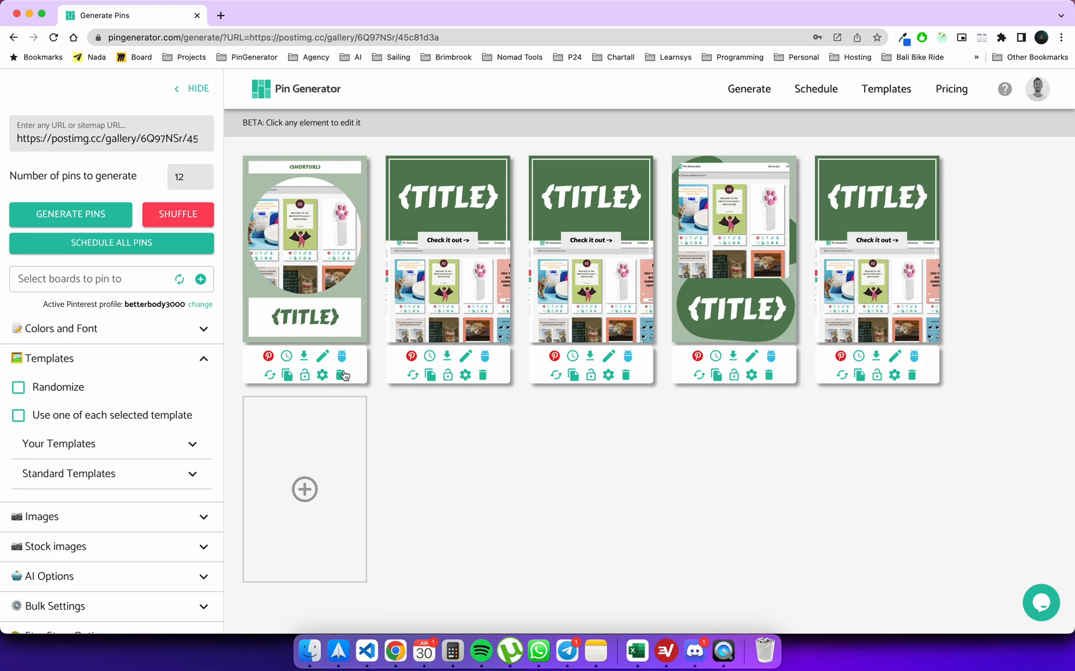
mouse_move(421, 384)
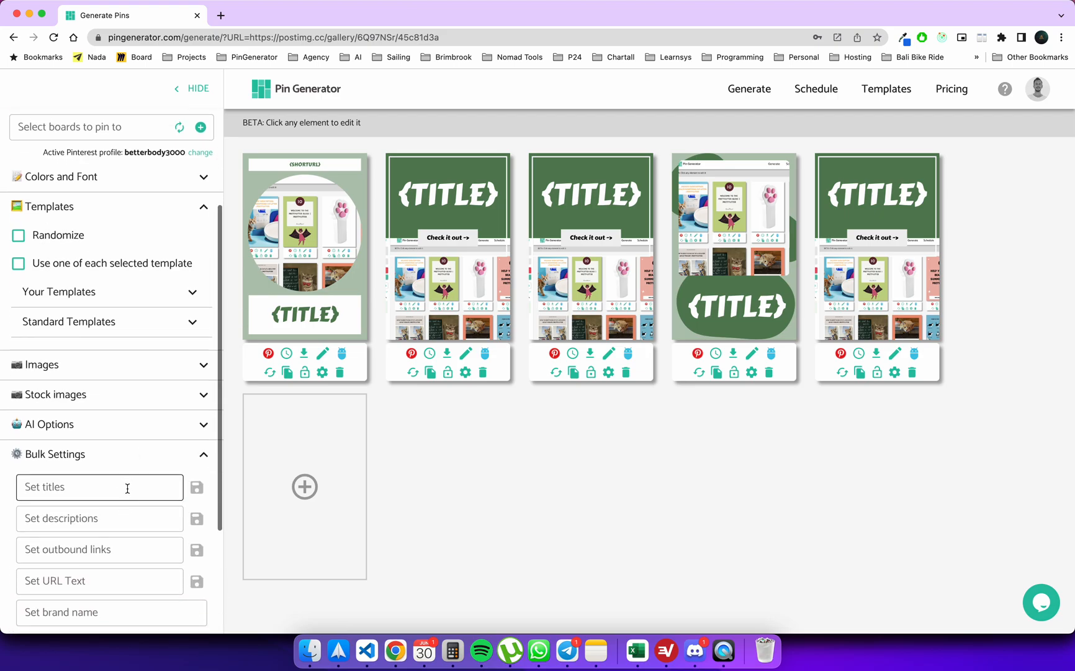
Enter 'Gifts for cat lovers' as the bulk title for all five pins.
type("Gifts")
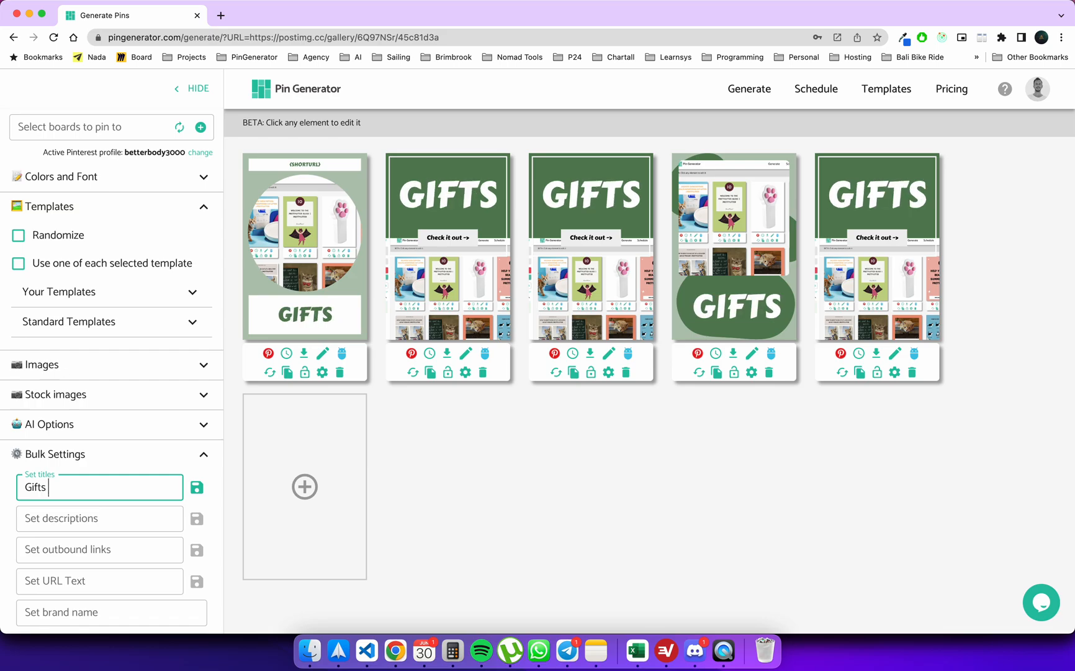
type("for cat lover")
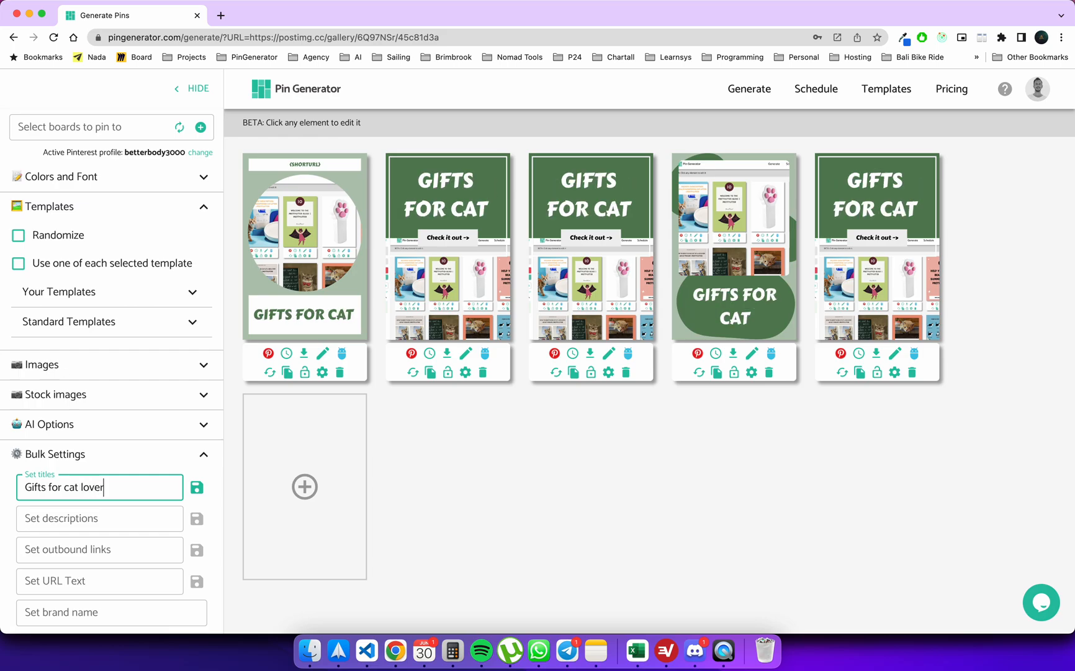
left_click(198, 486)
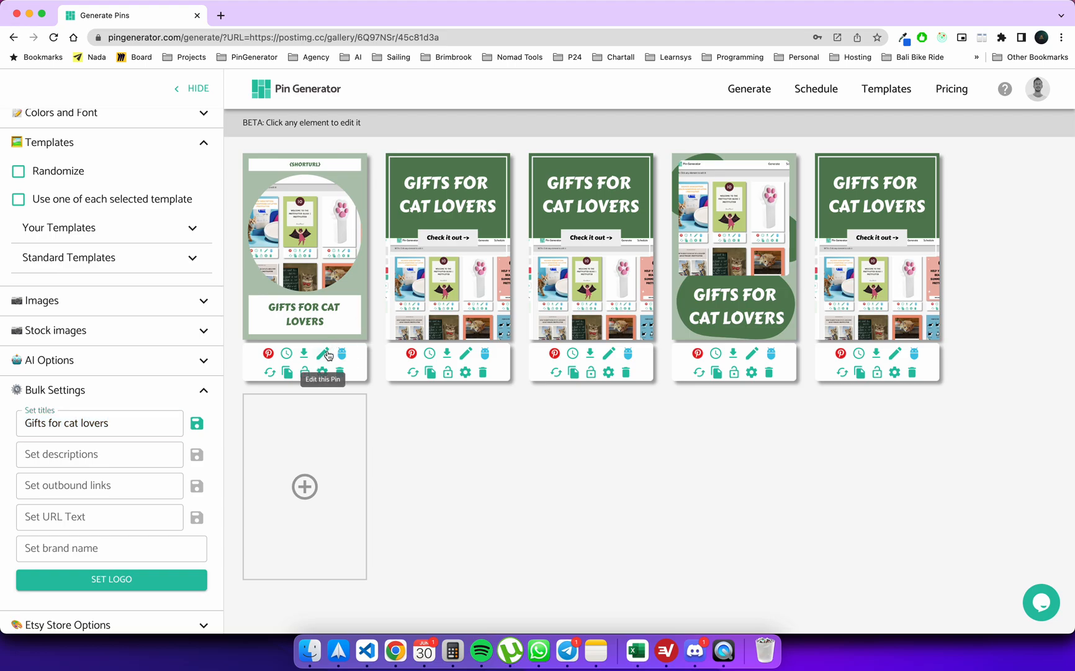
Confirm the first pin shows the bulk-override notice, then save the overridden title into every pin.
left_click(325, 352)
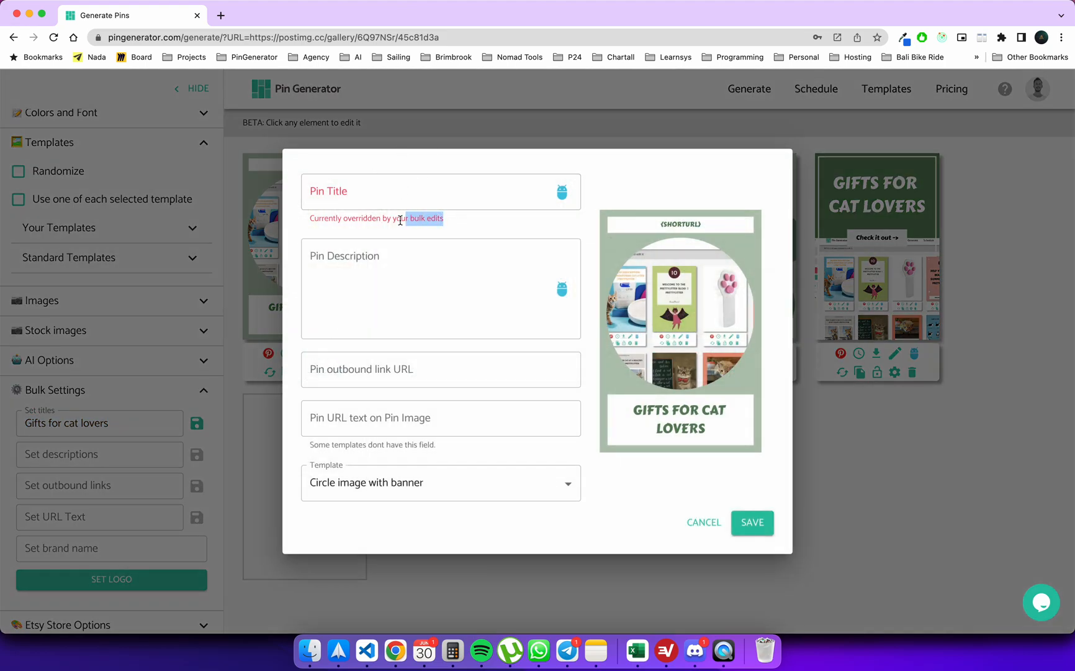
triple_click(376, 219)
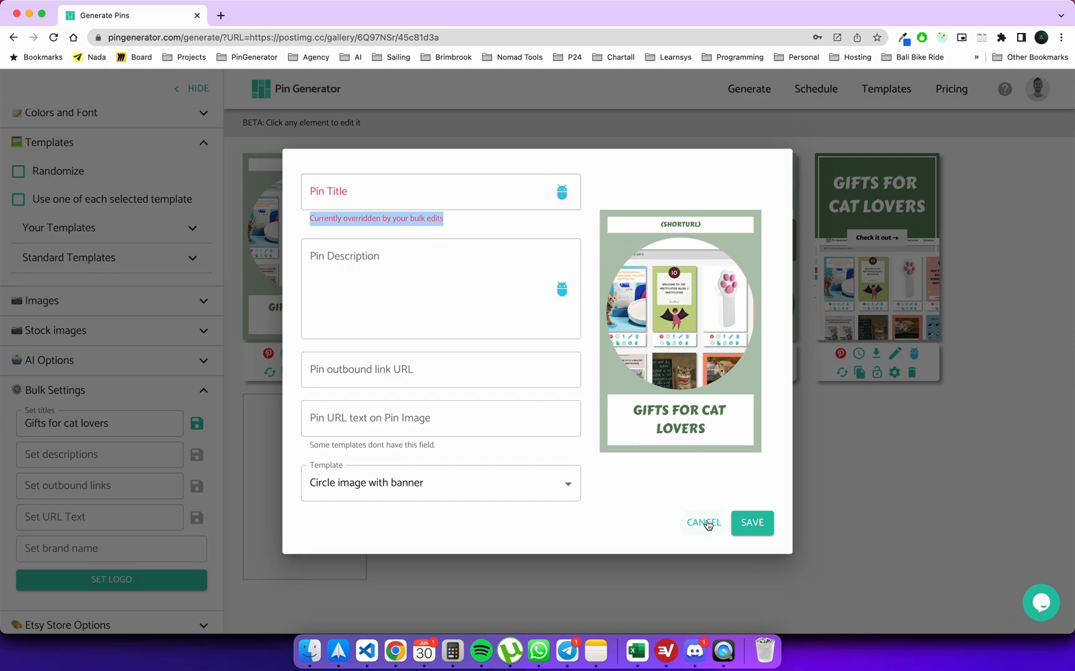
left_click(703, 522)
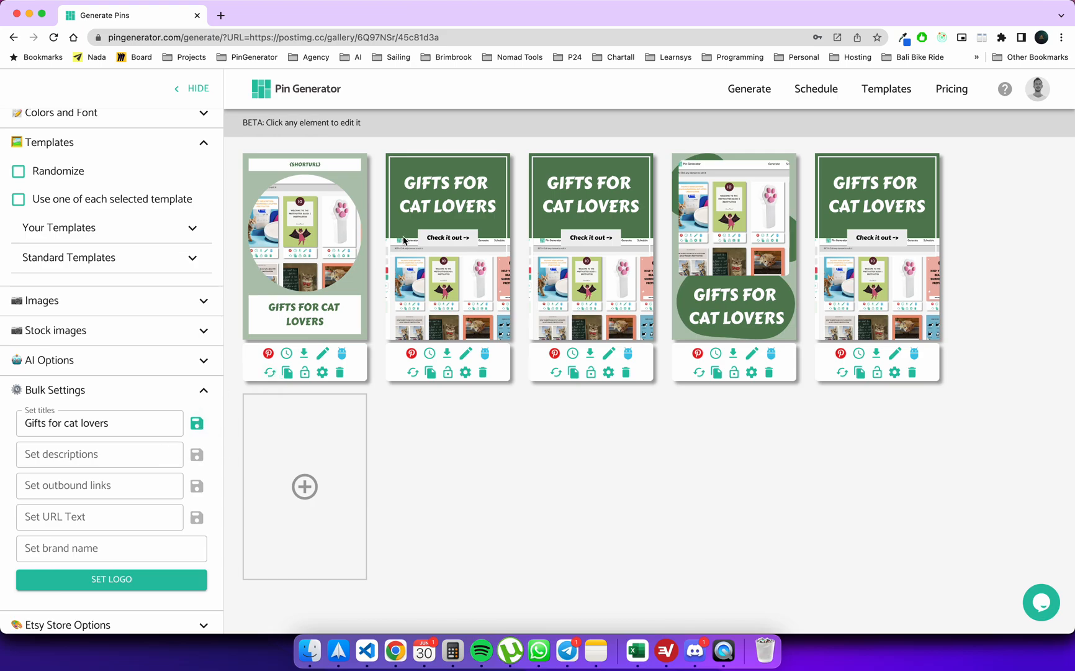
mouse_move(199, 423)
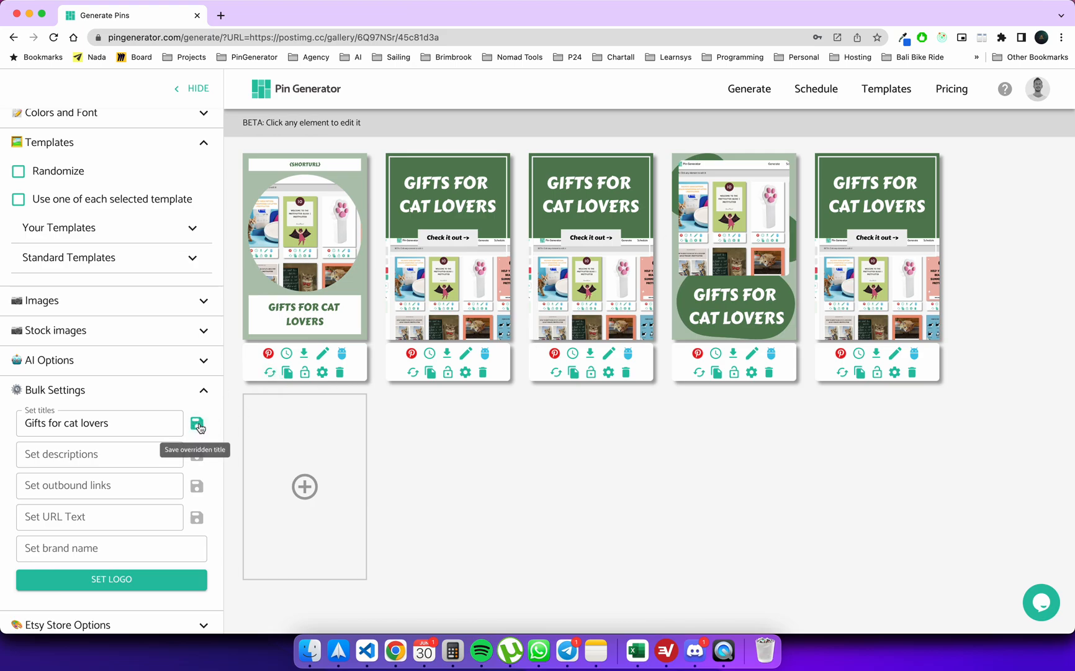
left_click(198, 422)
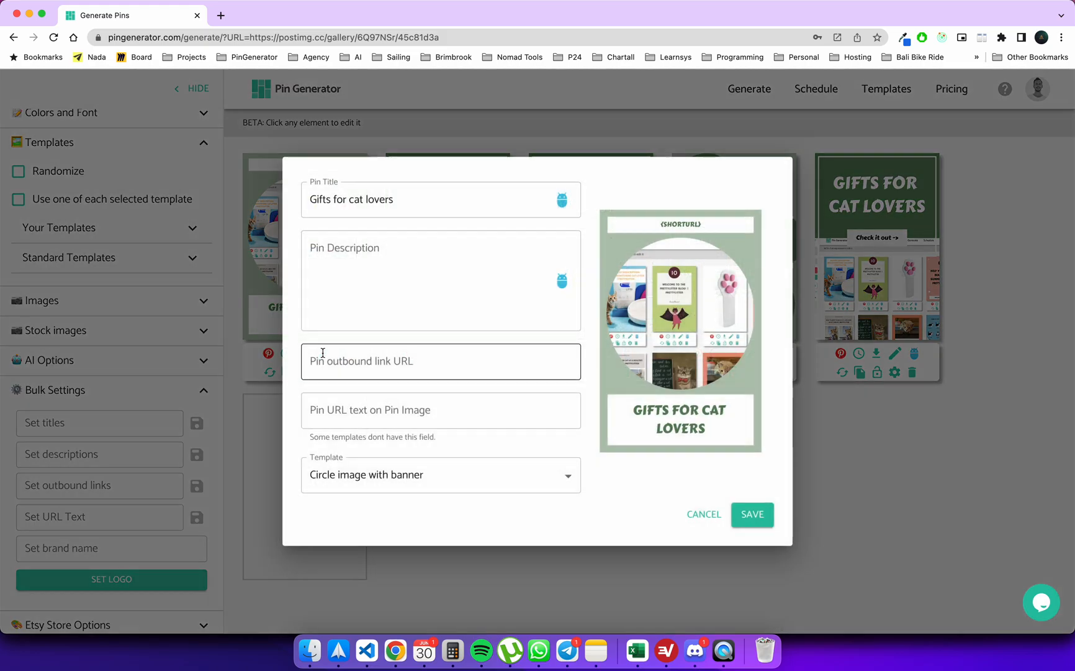
Generate an AI-written cat-gift description for the first pin and save it.
double_click(374, 199)
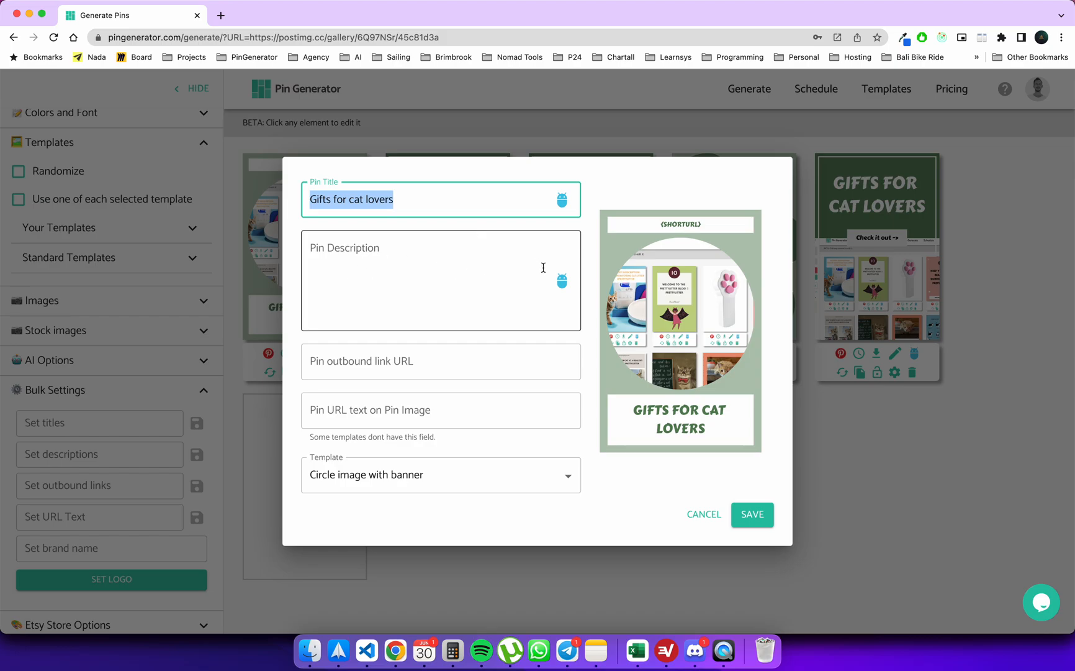
mouse_move(561, 280)
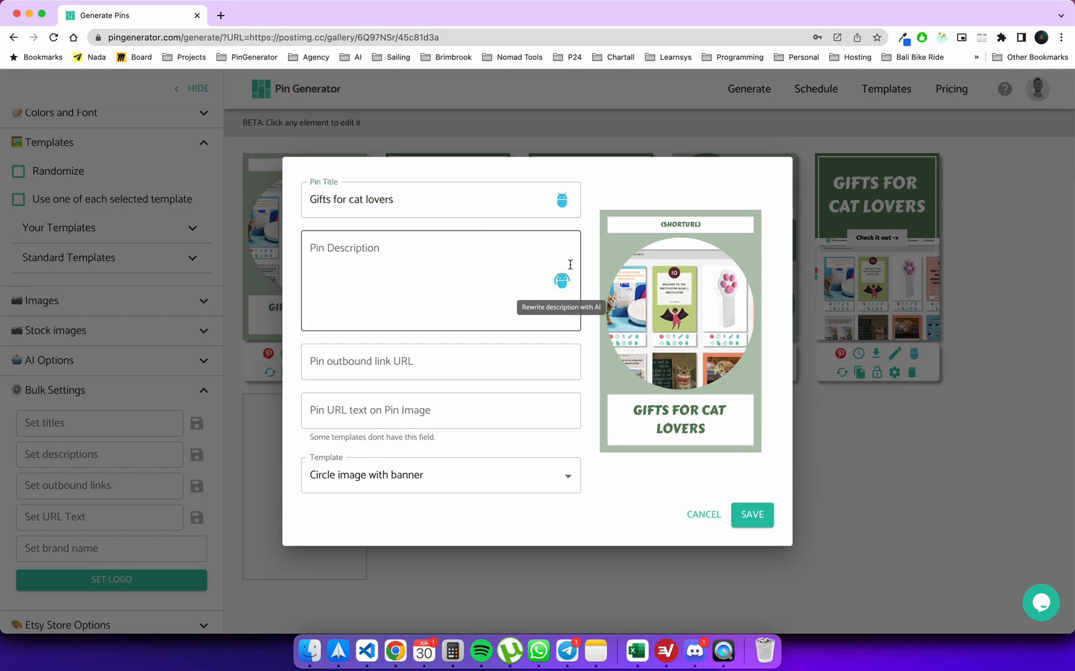
mouse_move(563, 281)
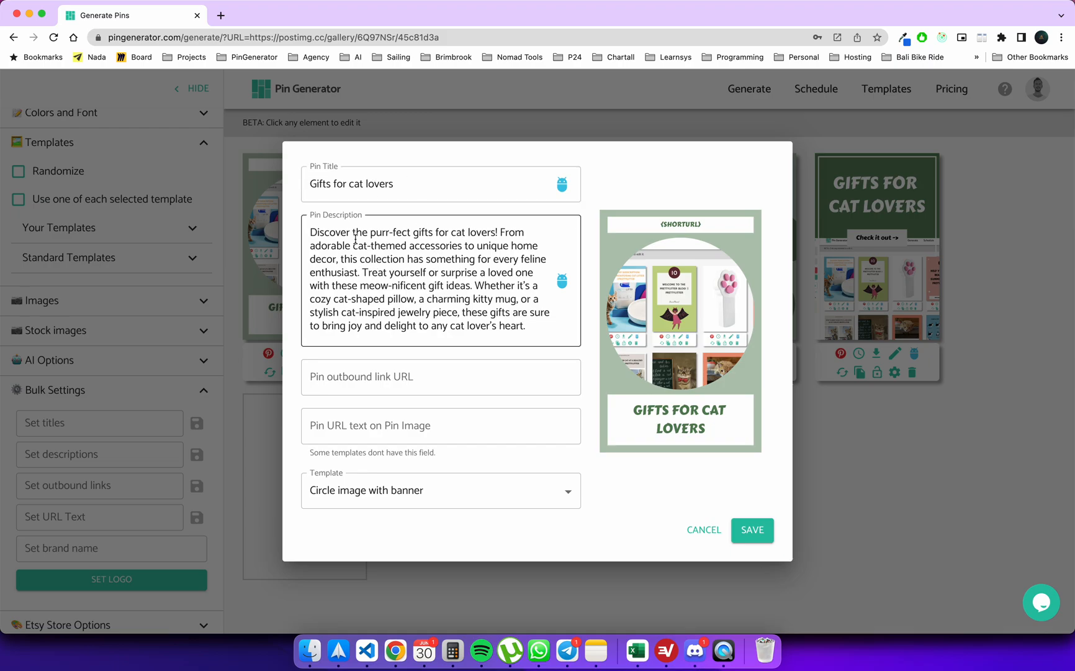
mouse_move(561, 281)
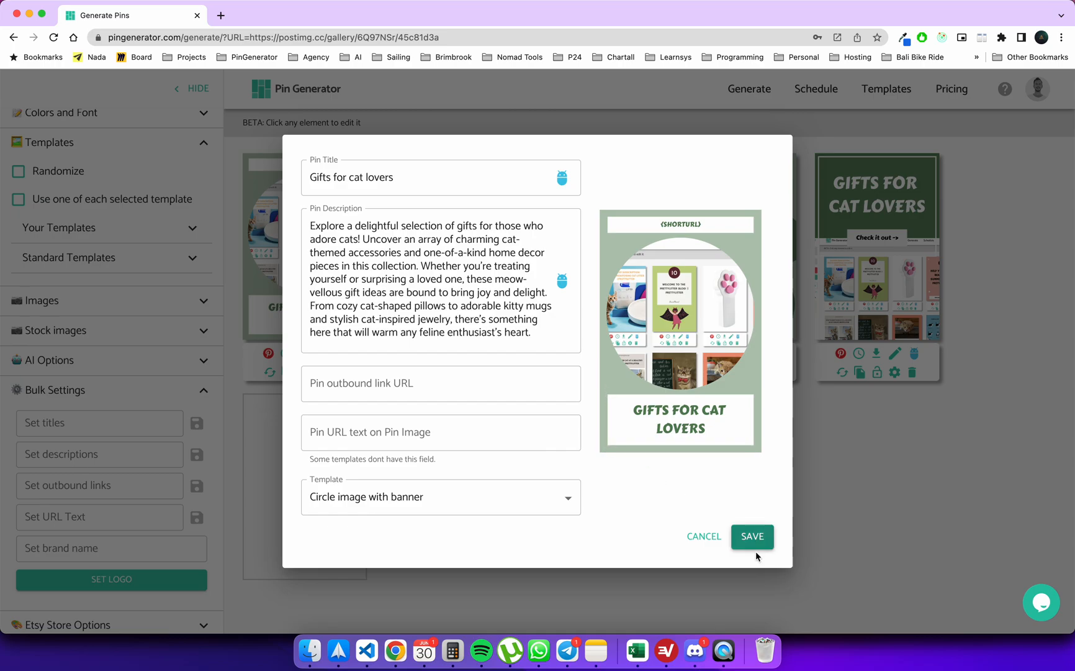
left_click(752, 536)
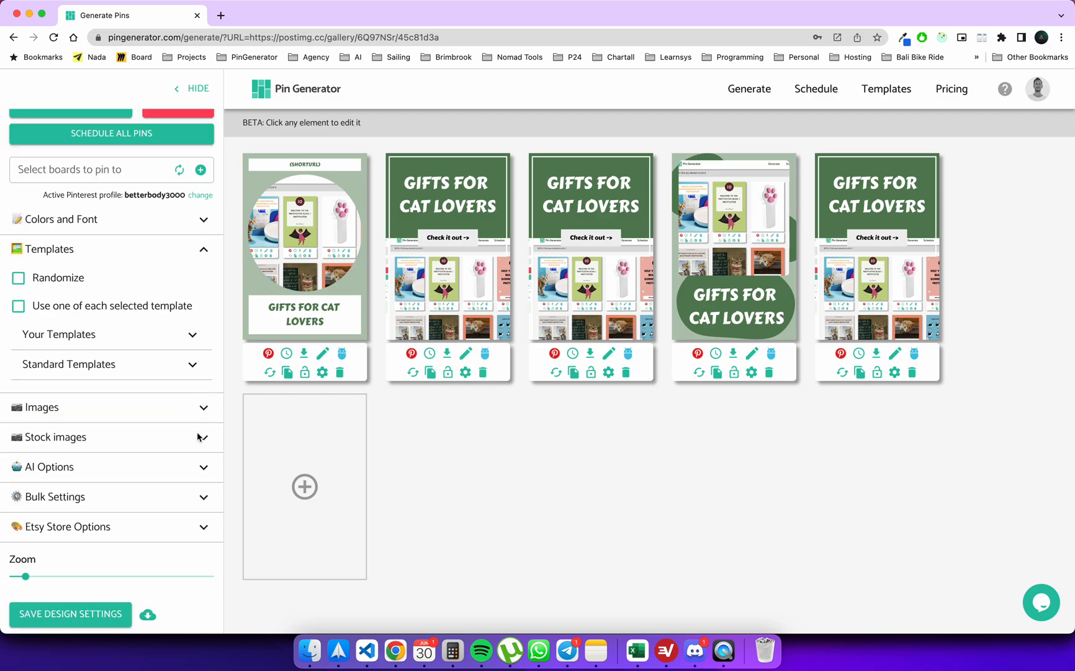
mouse_move(323, 353)
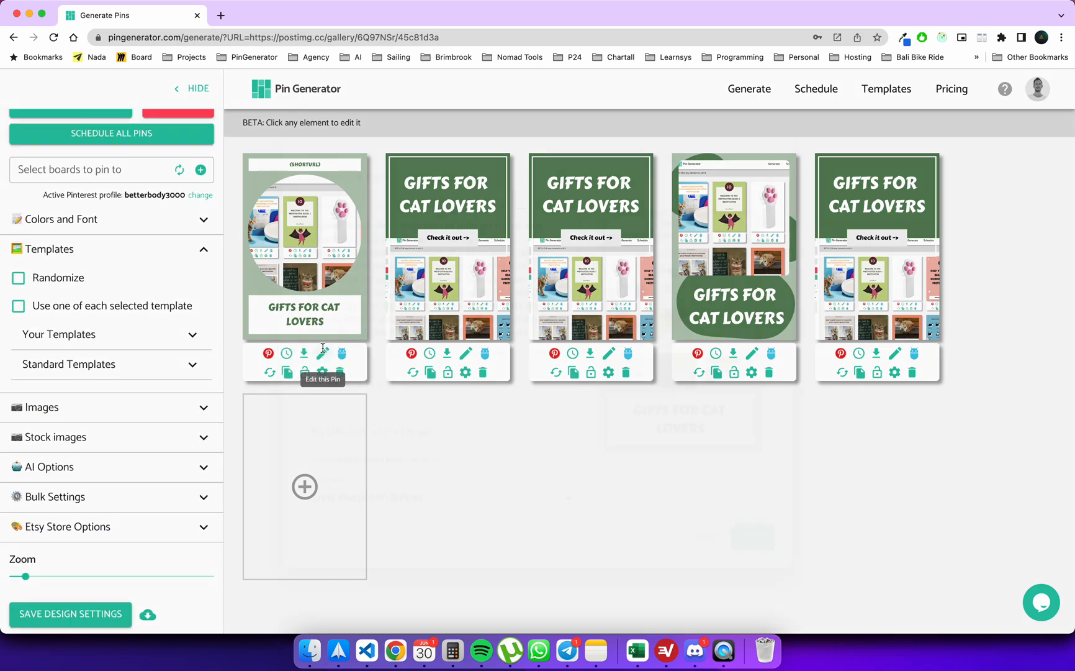
Cancel the first pin's editor and expand Bulk Settings and AI Options.
left_click(323, 353)
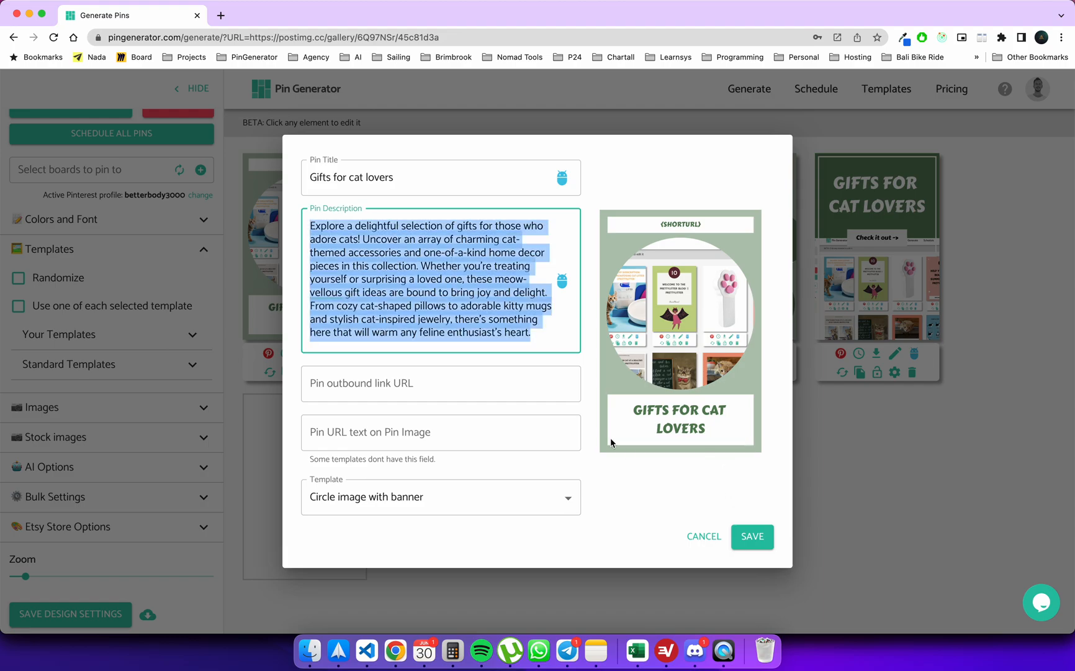
left_click(751, 537)
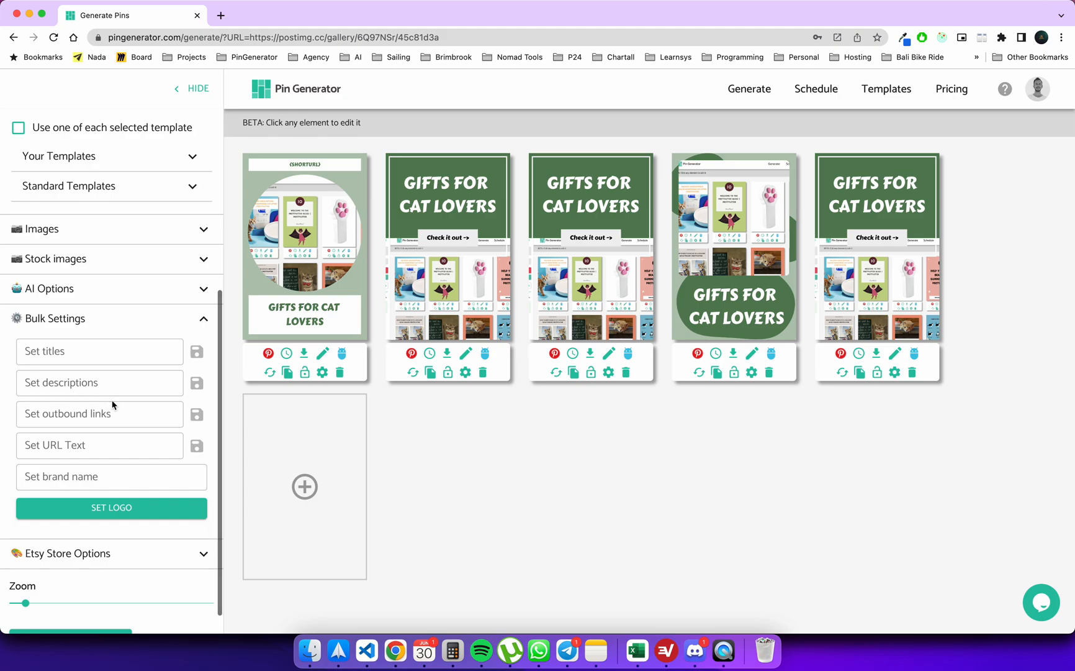
mouse_move(196, 383)
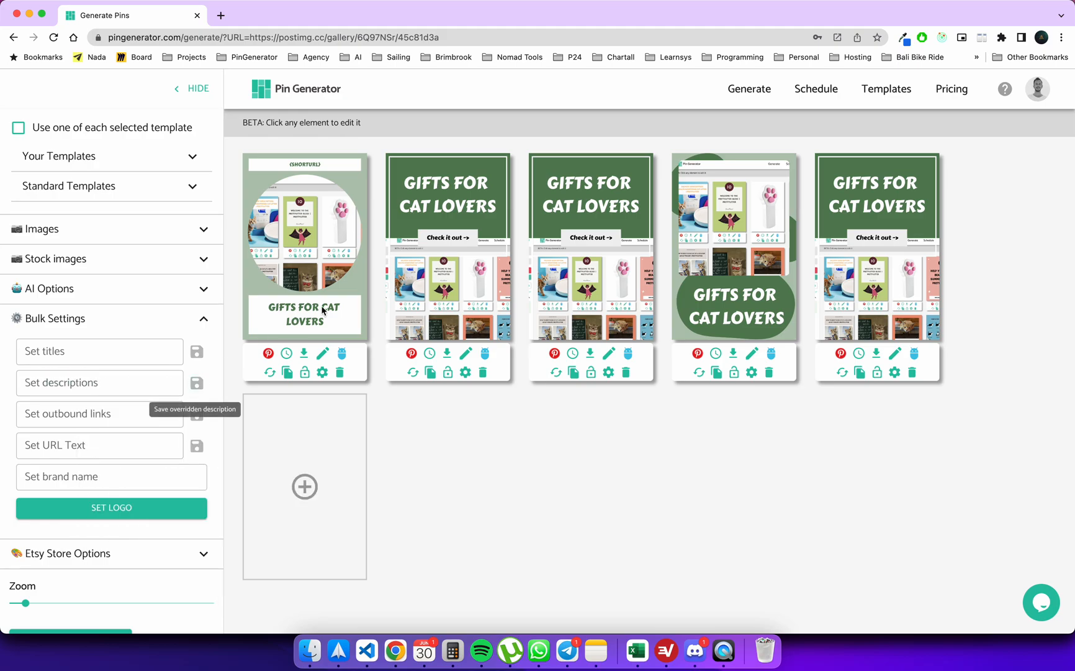
mouse_move(608, 354)
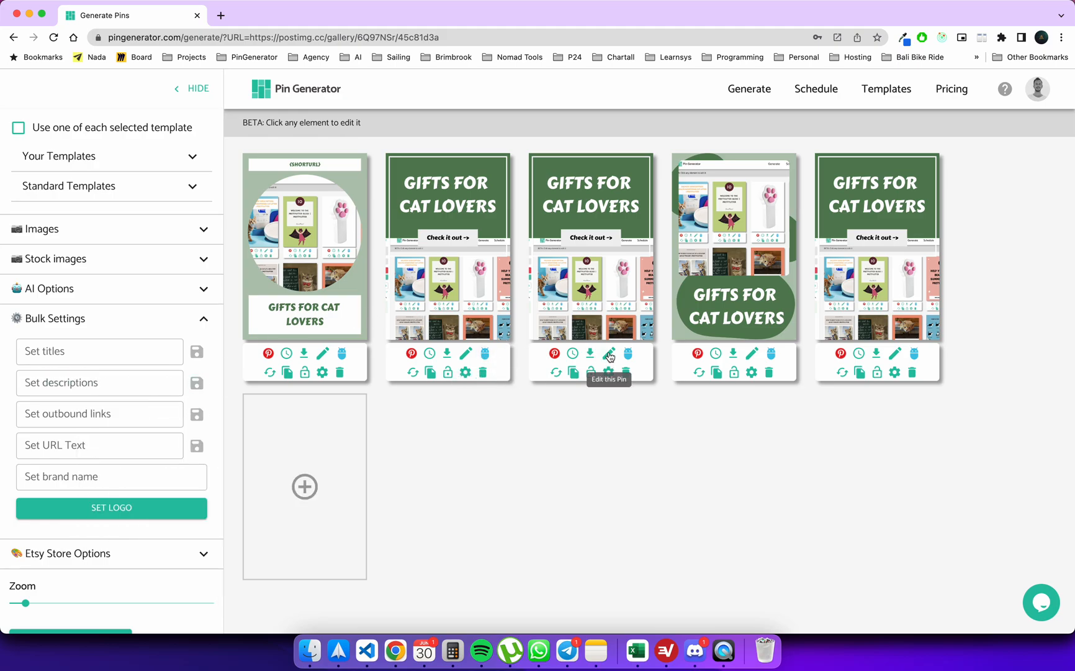
left_click(608, 354)
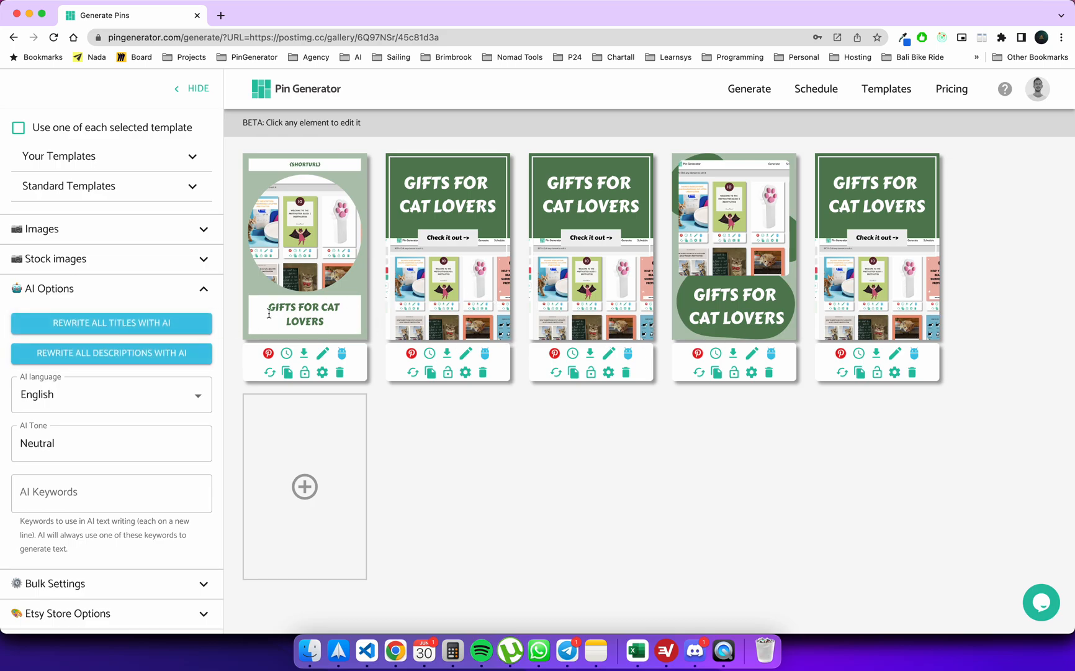
Rewrite every pin description with AI and dismiss the scheduling choices.
left_click(110, 353)
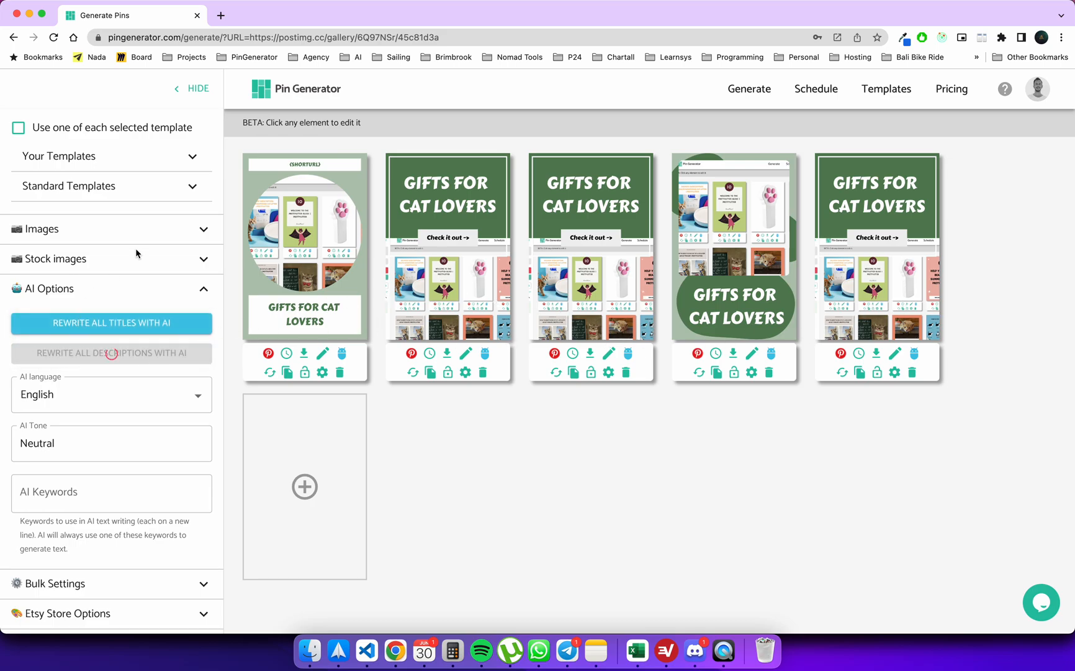
mouse_move(117, 356)
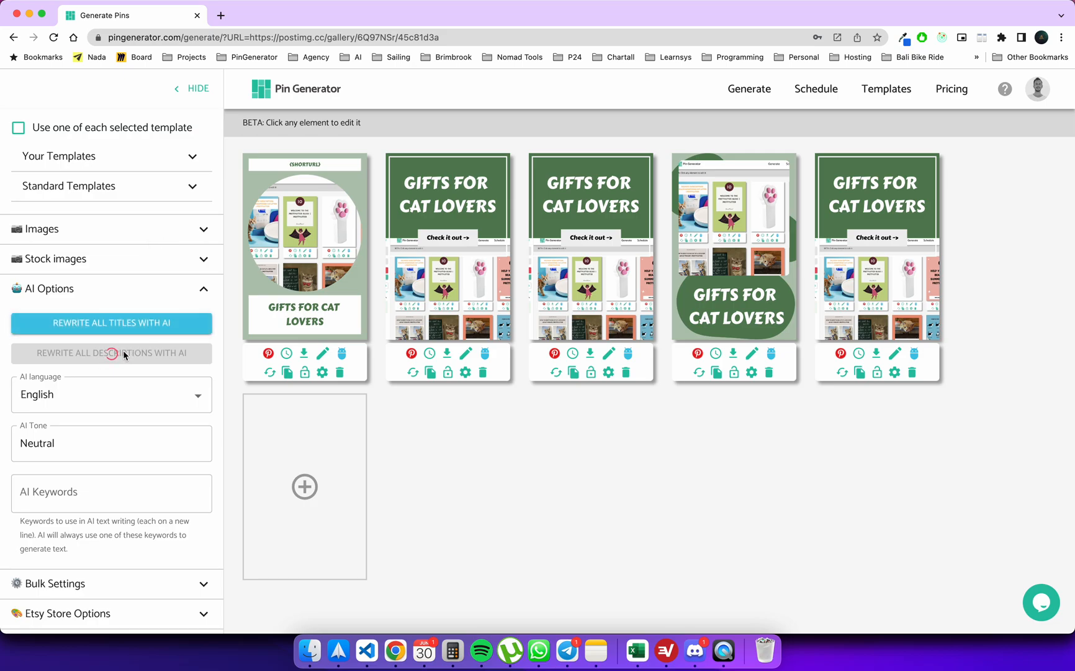
mouse_move(579, 386)
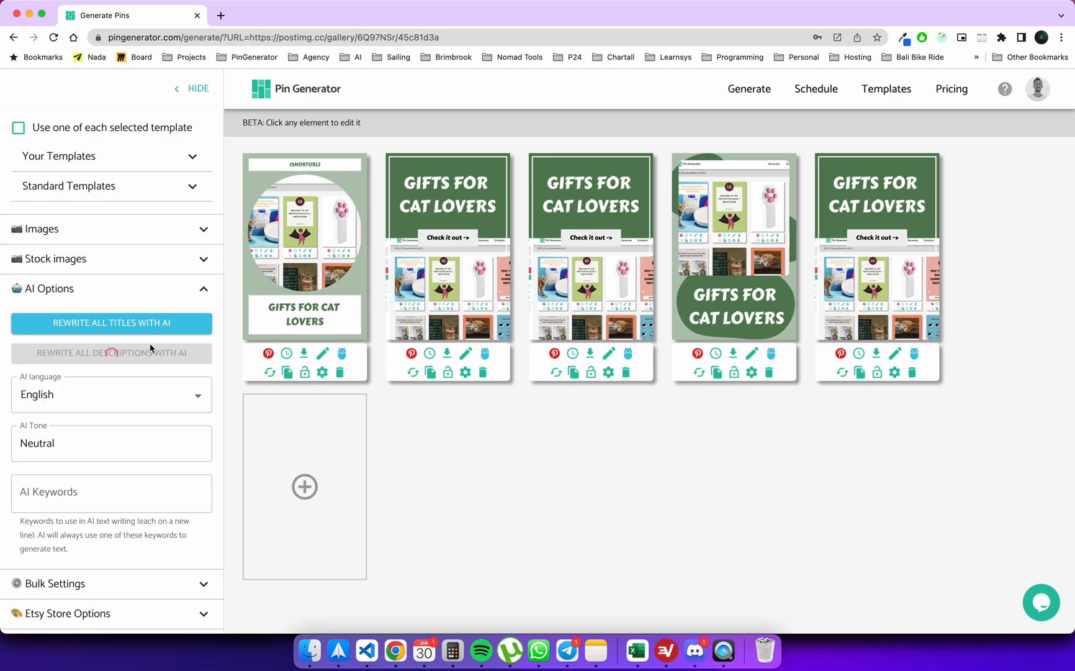
left_click(573, 352)
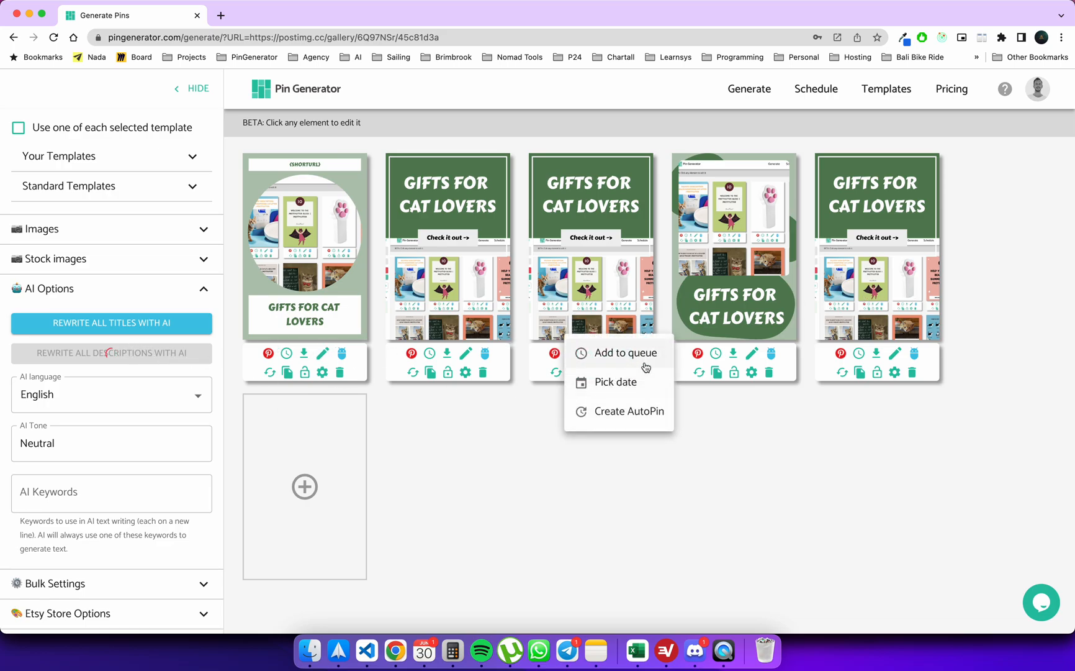
left_click(541, 452)
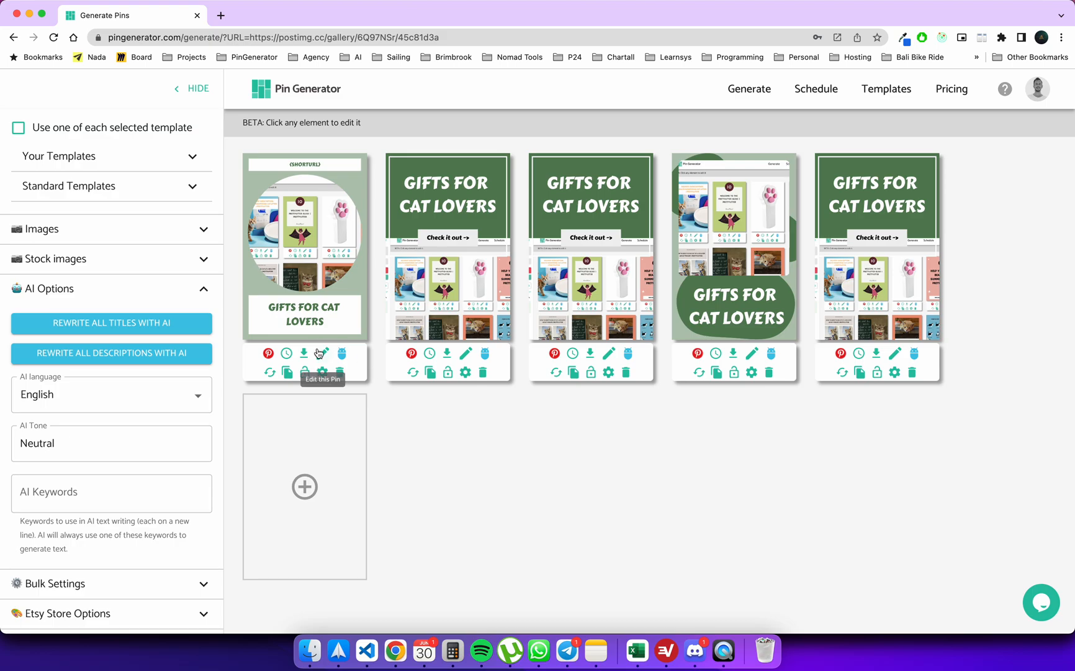
Review the new AI descriptions in the first and second pins' editors.
left_click(323, 353)
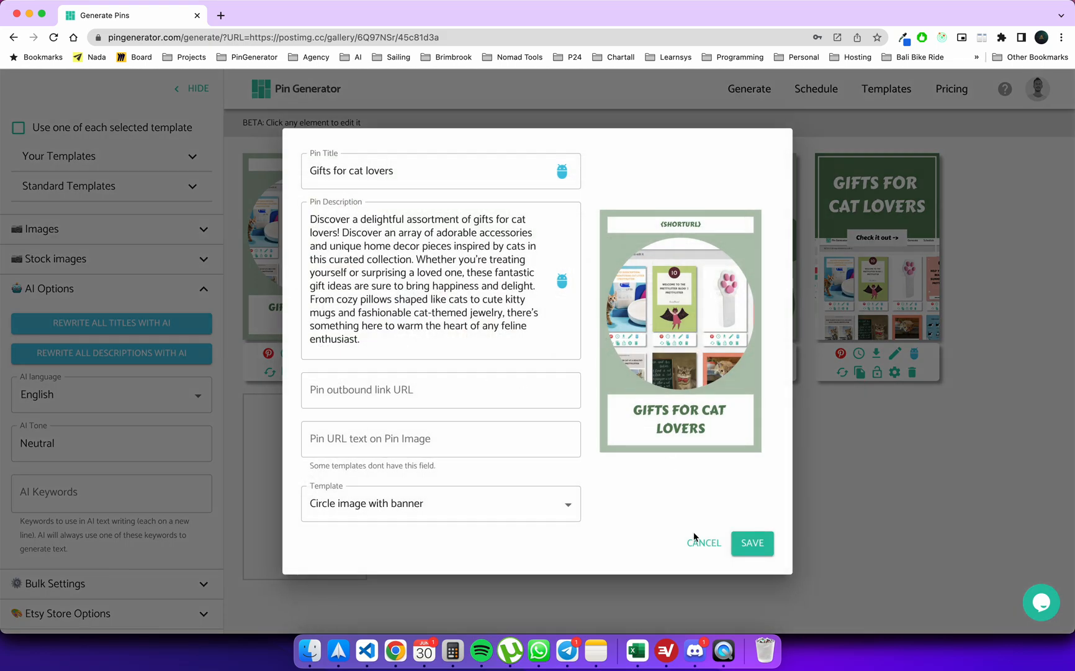
left_click(751, 543)
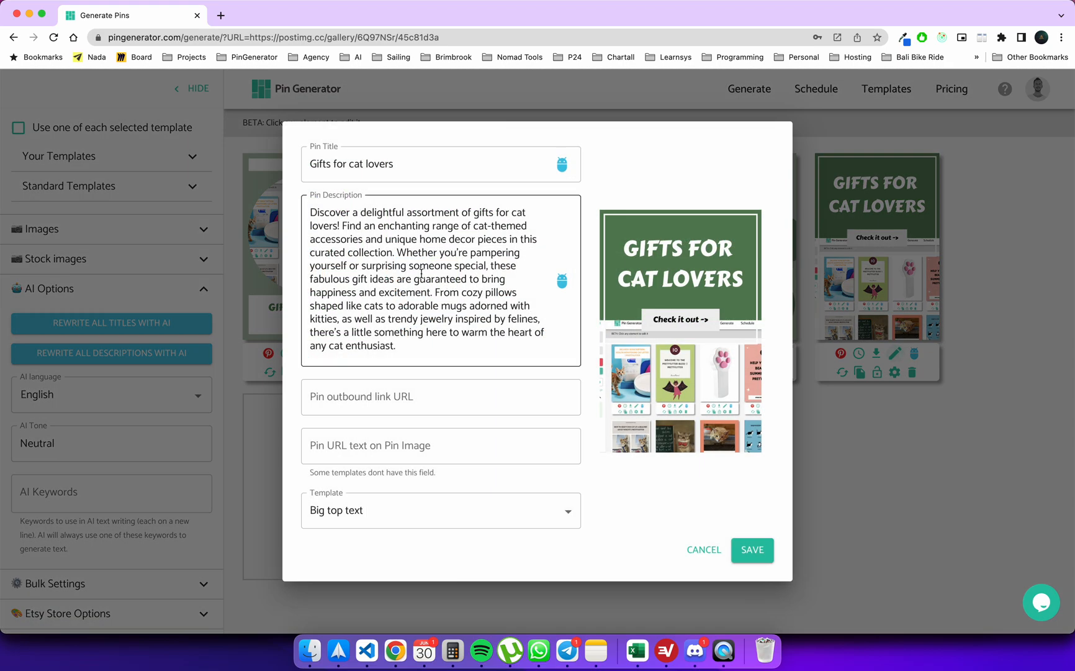
left_click(441, 396)
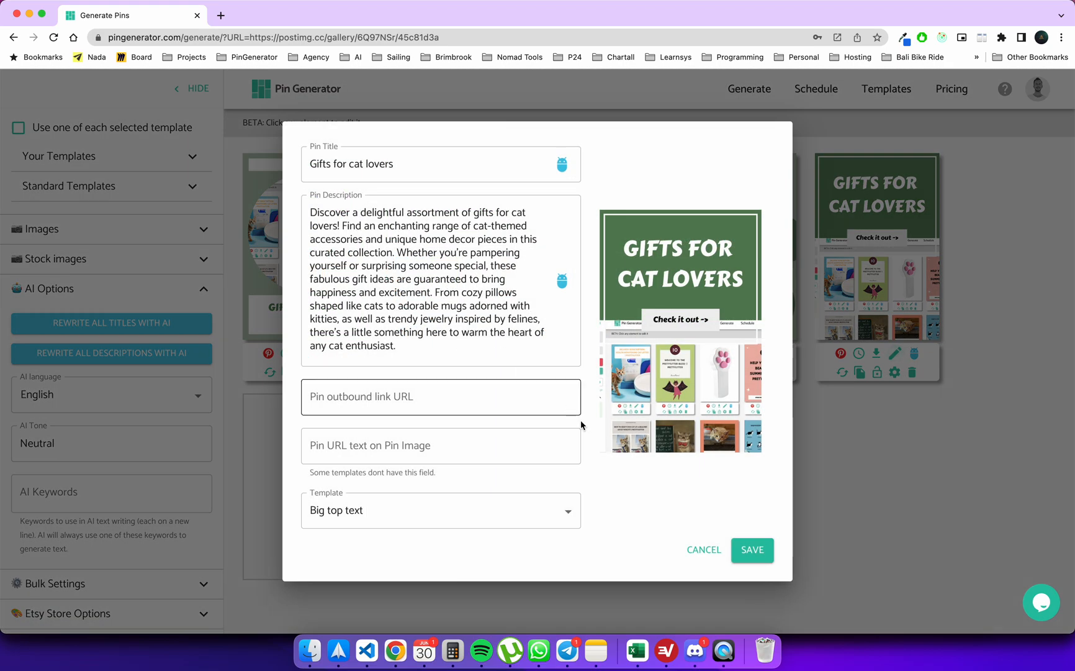
Rewrite all five titles with AI into variants like 'Cat Lover's Delight'.
left_click(751, 549)
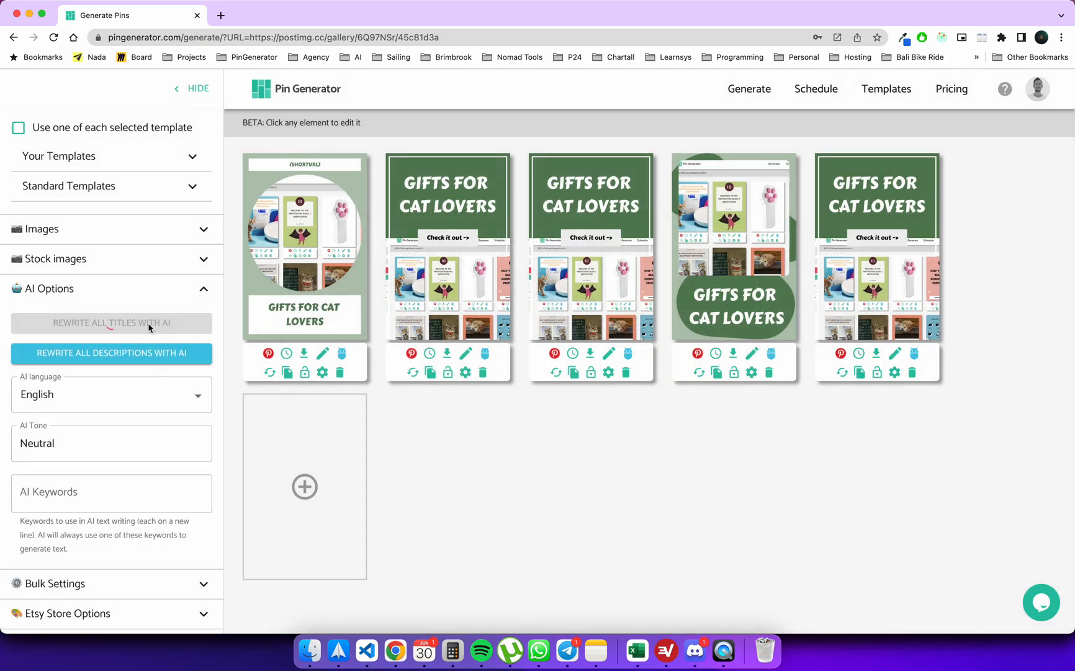
left_click(111, 323)
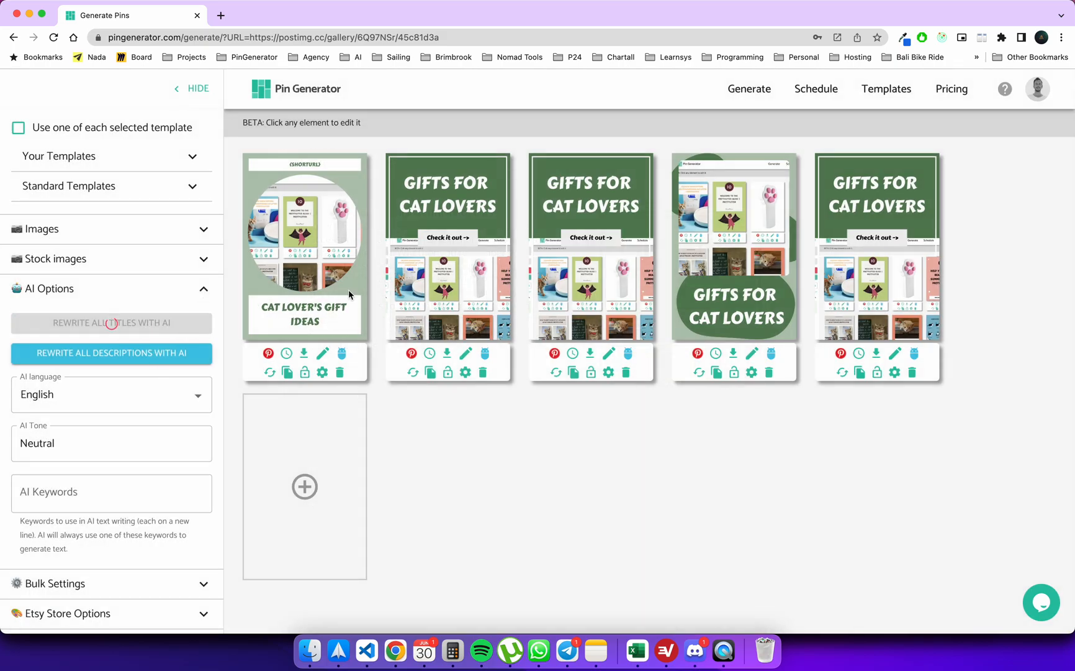
left_click(111, 323)
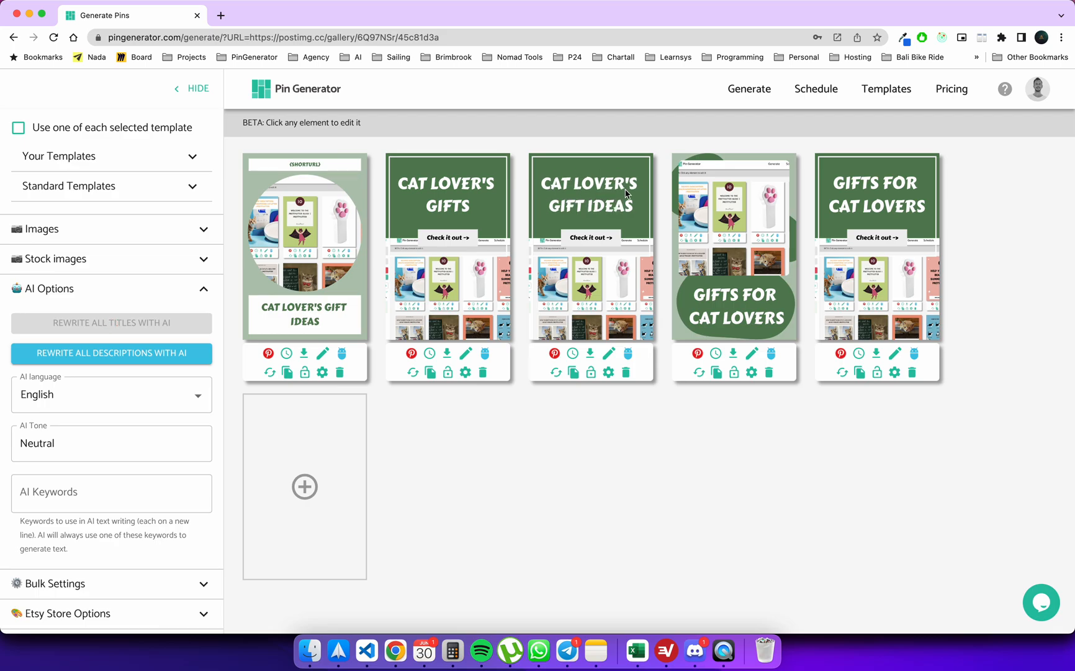
left_click(111, 323)
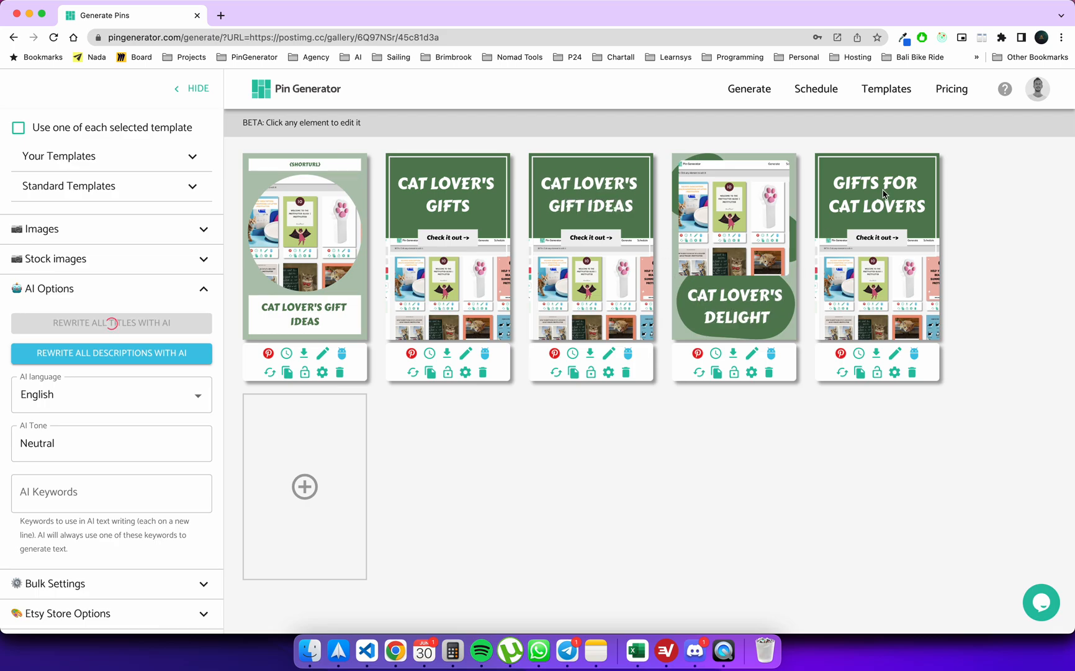
left_click(110, 323)
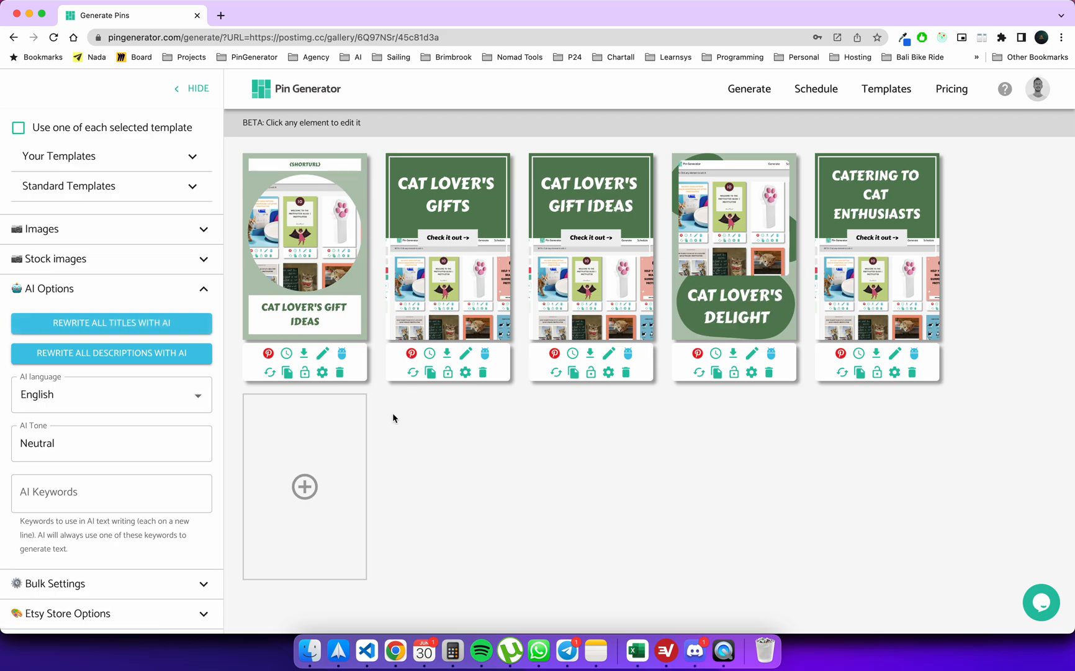
left_click(110, 393)
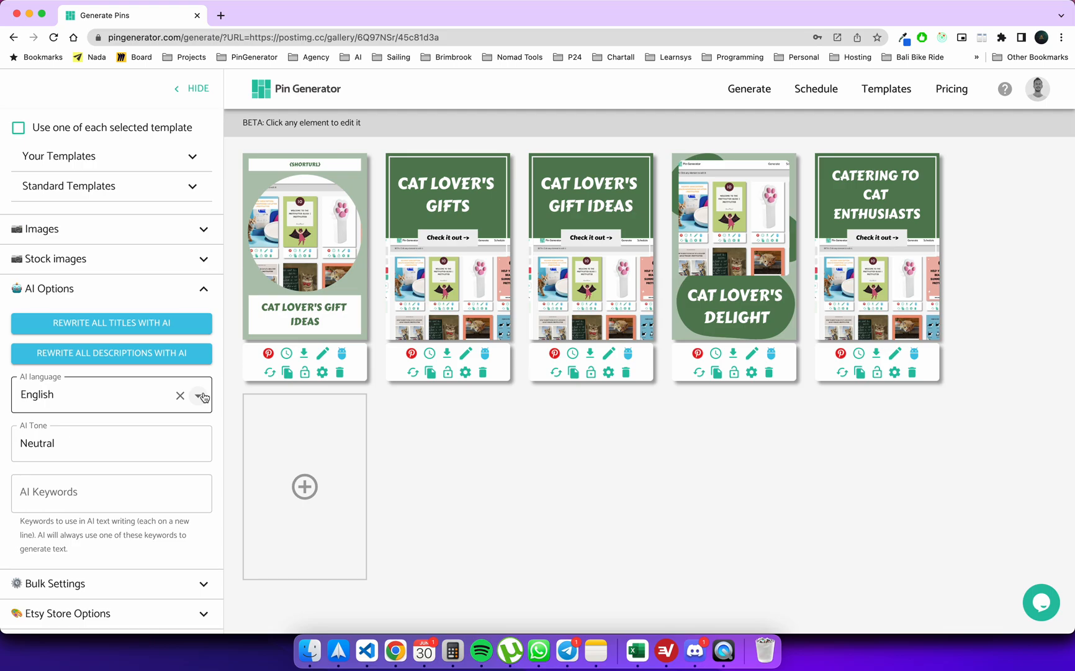
mouse_move(203, 397)
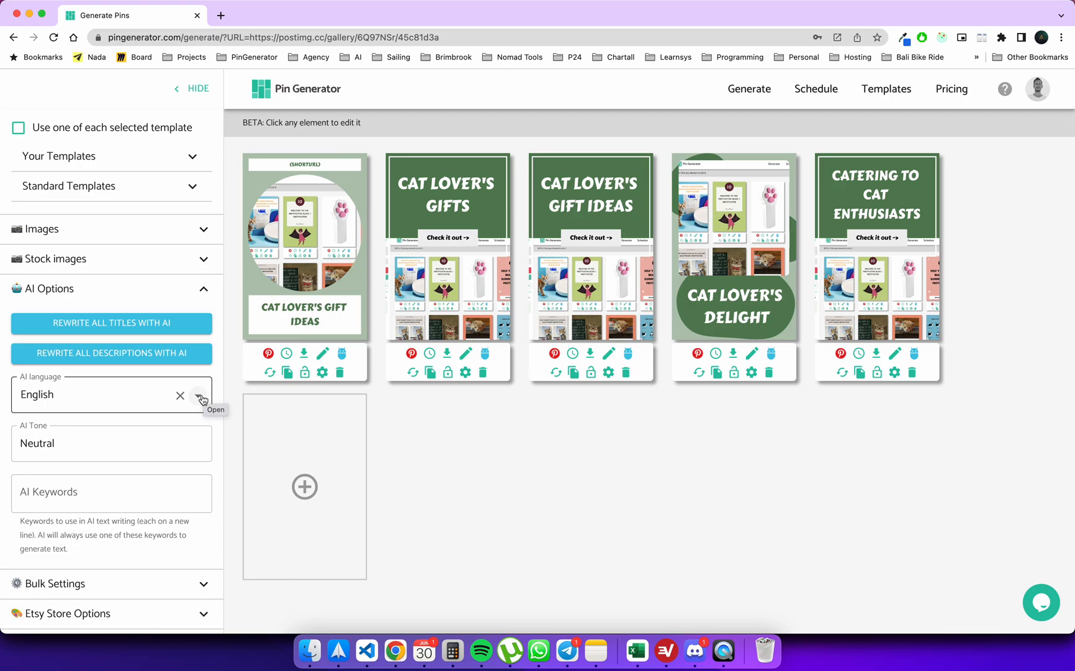
Set the AI language to Italian and rewrite all titles, e.g. 'Regali per amanti dei gatti'.
left_click(202, 399)
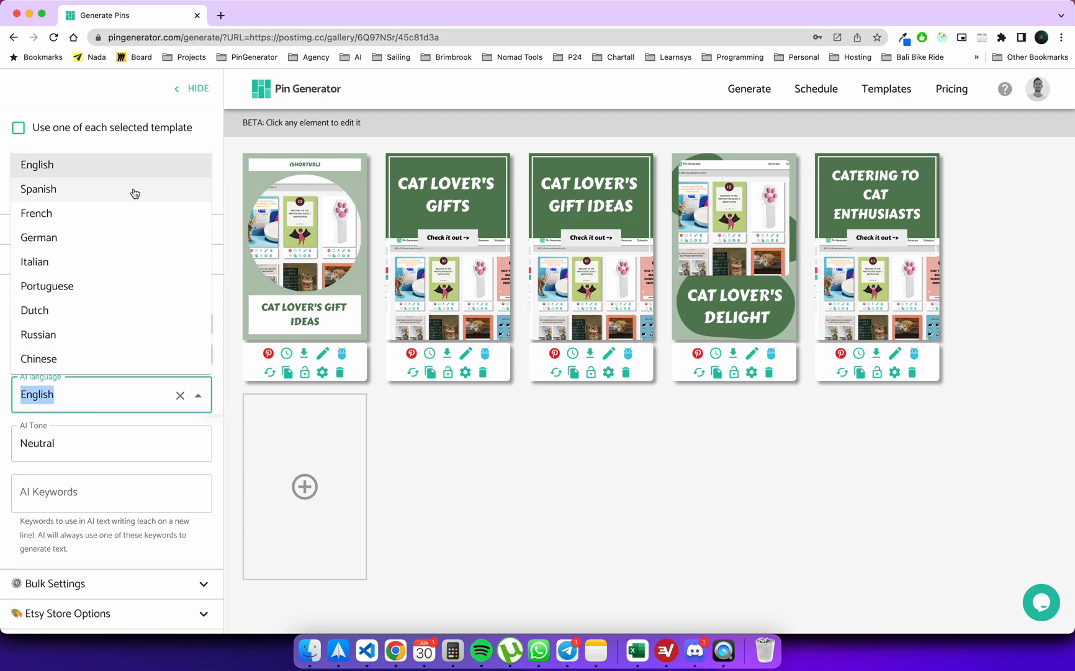
left_click(35, 262)
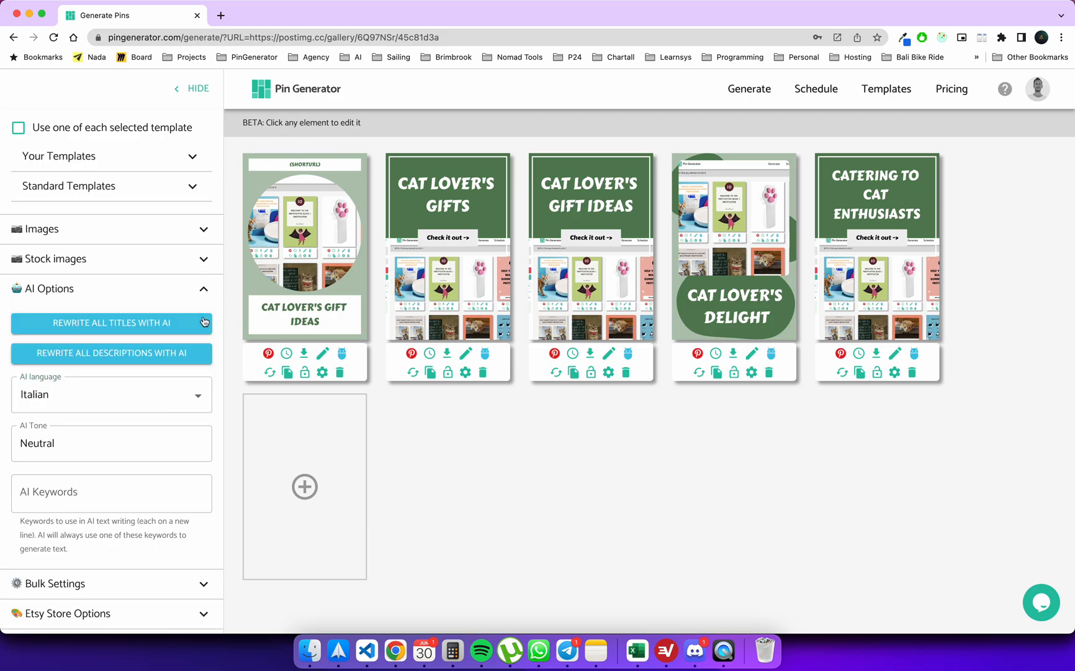
left_click(111, 323)
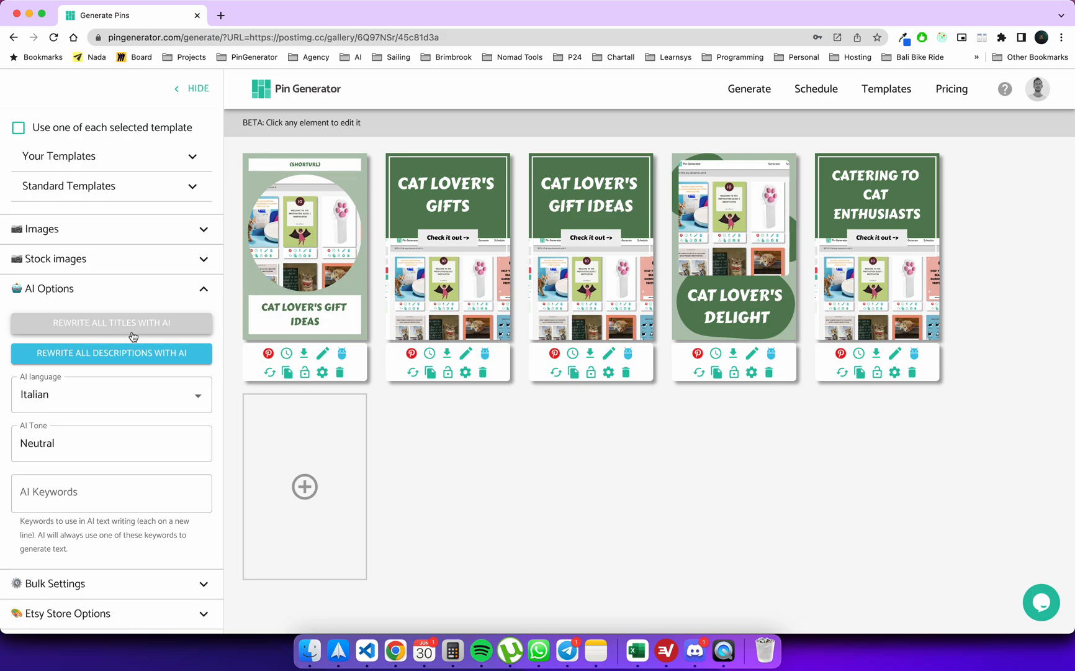
left_click(110, 322)
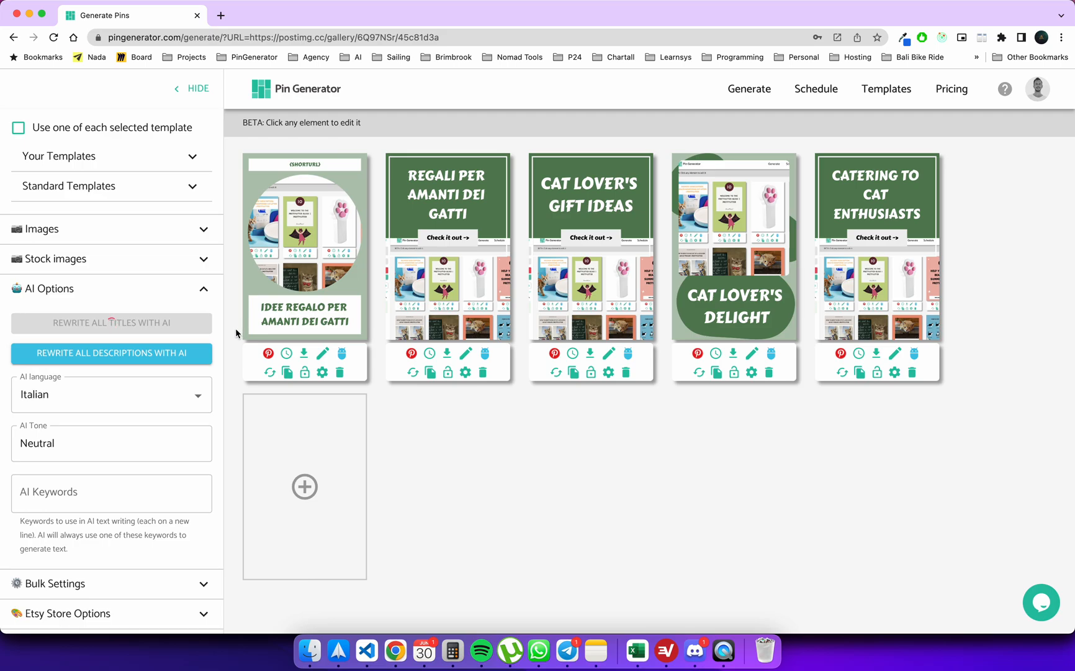
left_click(110, 322)
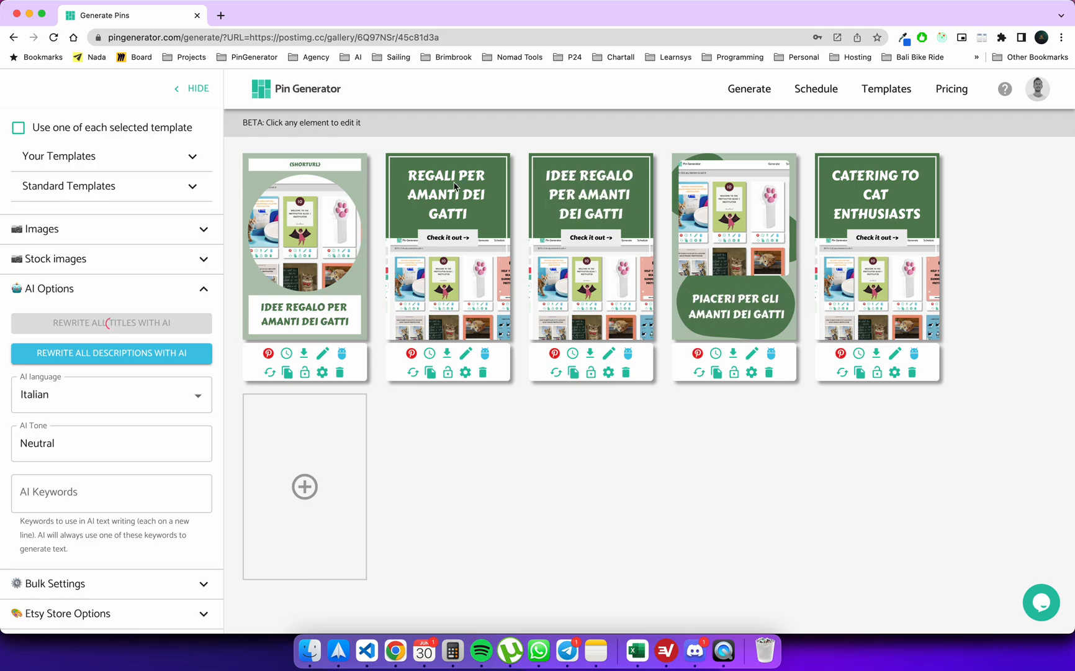
left_click(111, 323)
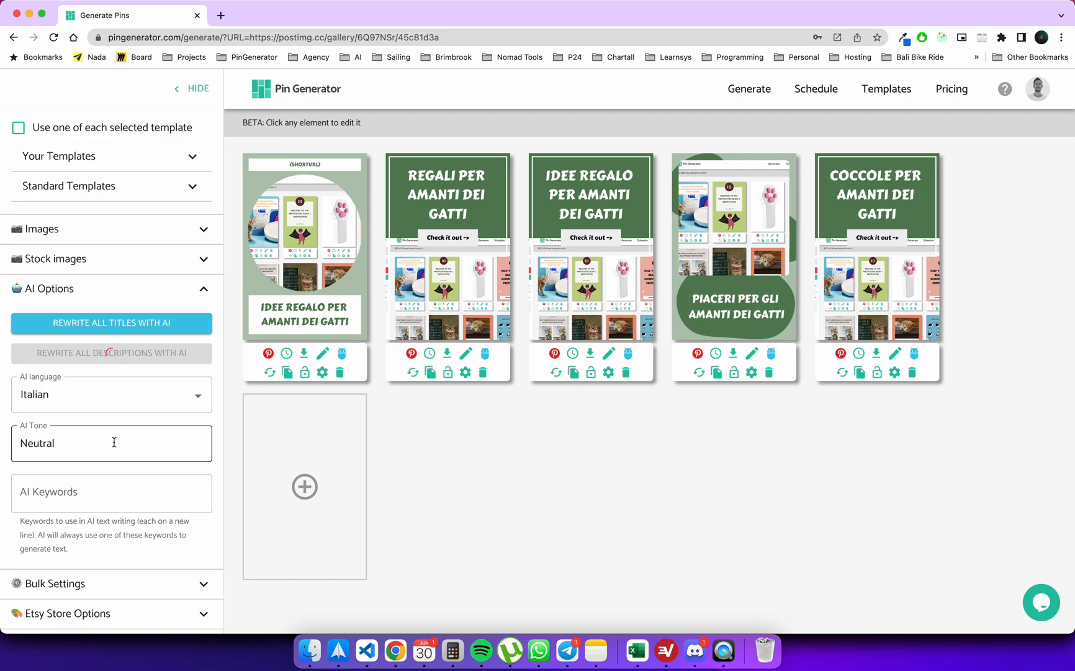
Set the AI tone to Funny and the AI language back to English.
double_click(37, 443)
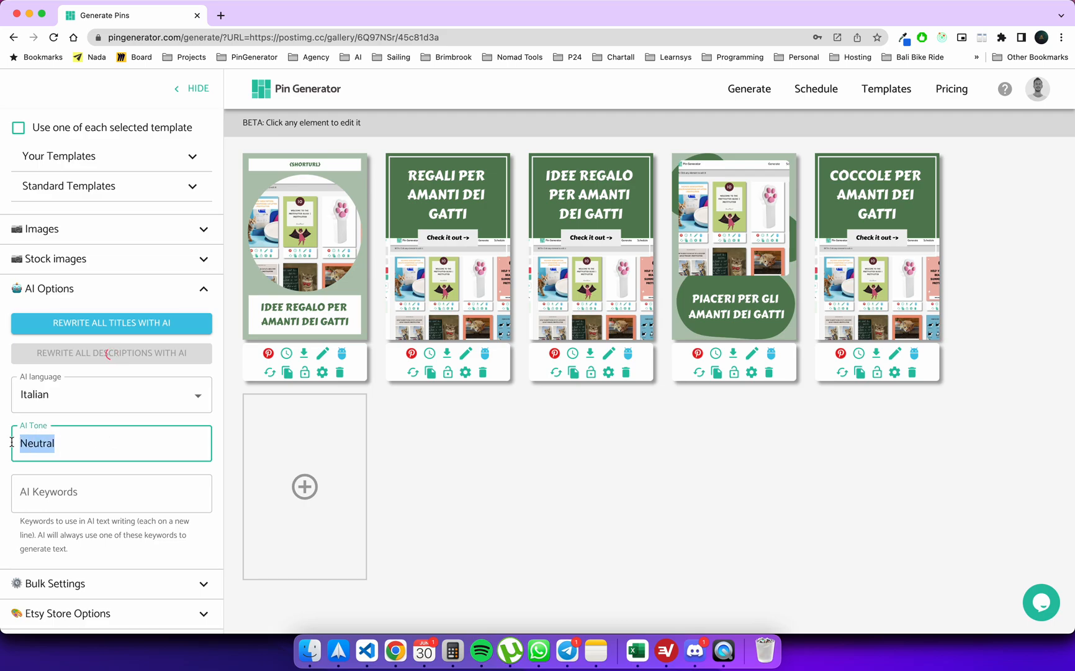
type("Funny")
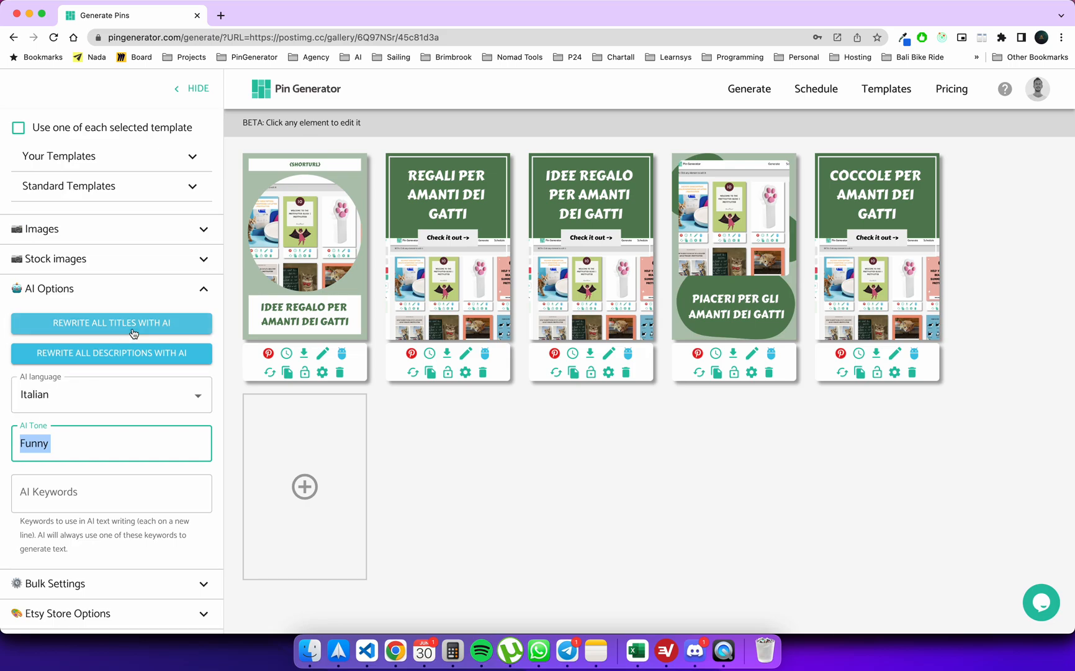
left_click(110, 393)
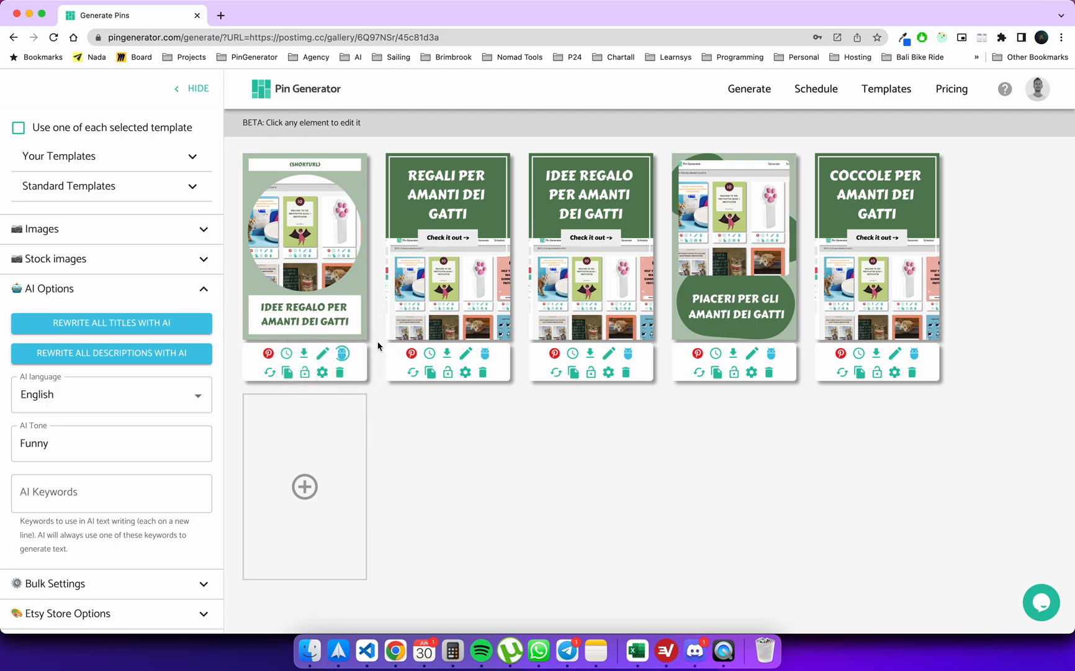
Regenerate the first pin's title until it reads 'Meow-tastic presents for crazy cat people!'.
left_click(269, 347)
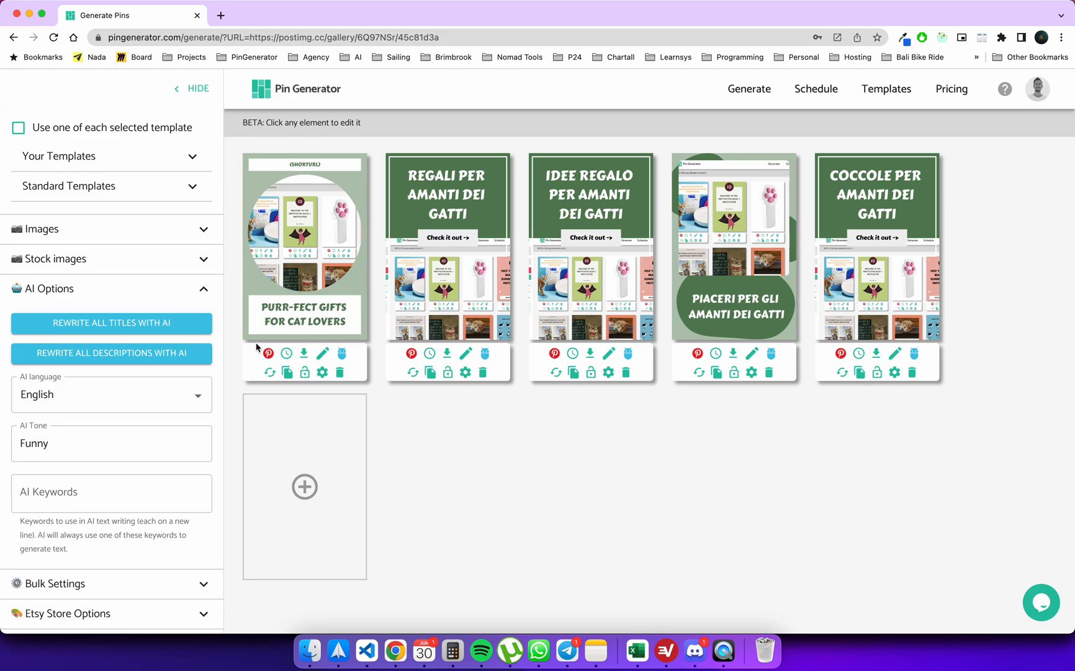
mouse_move(342, 353)
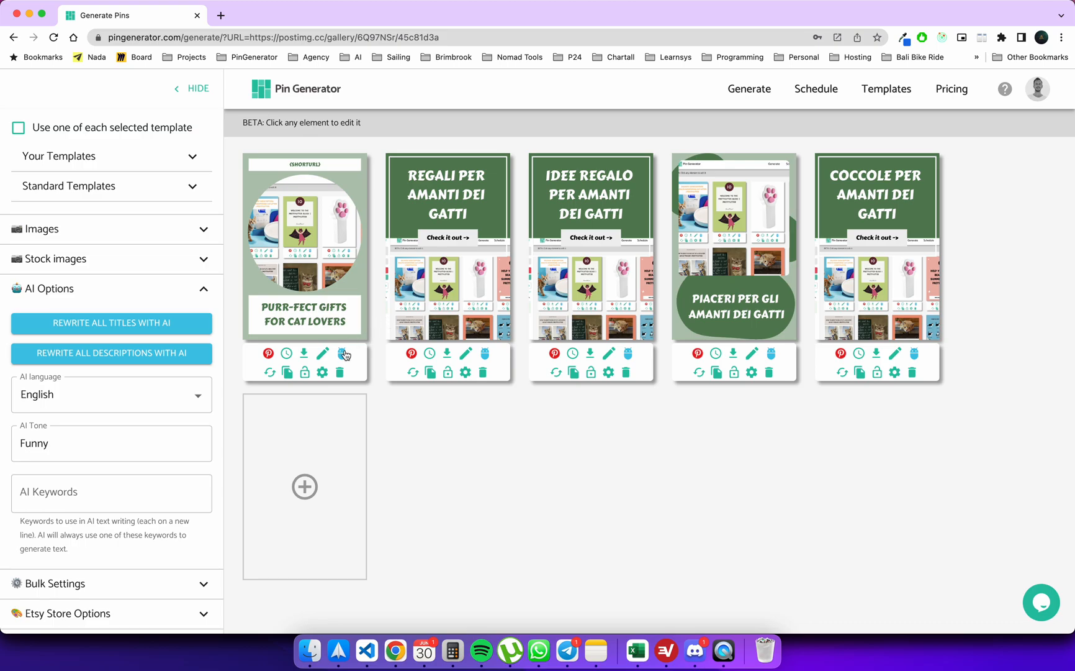
mouse_move(379, 311)
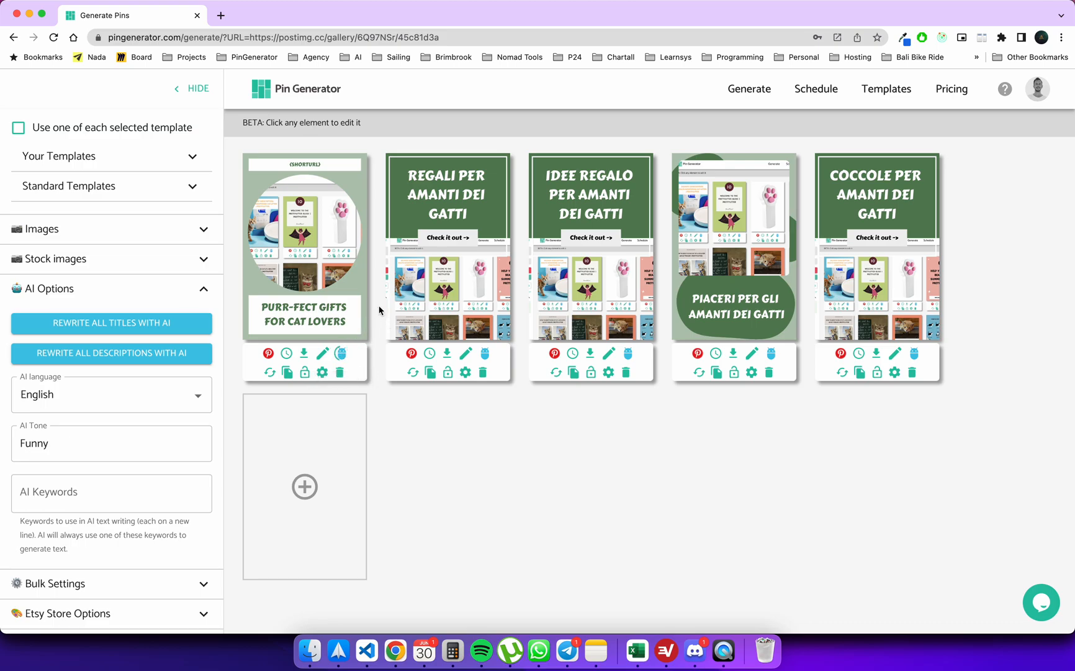
left_click(111, 323)
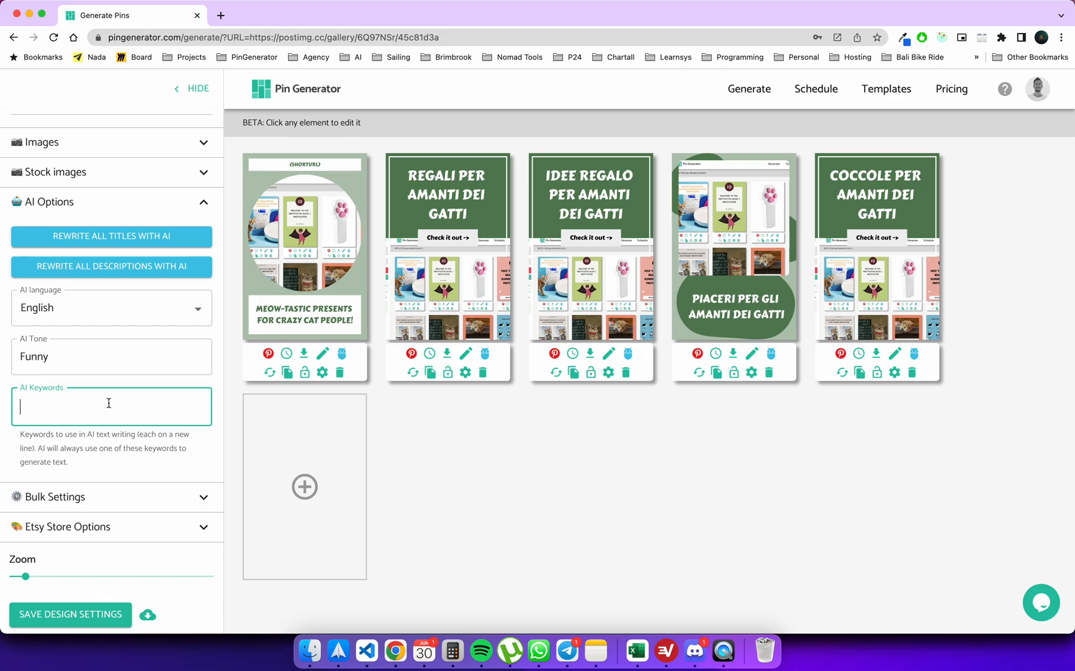
Add the AI keywords Cat gifts, Cat presents and Cat birthday on separate lines.
type("Cat gifts")
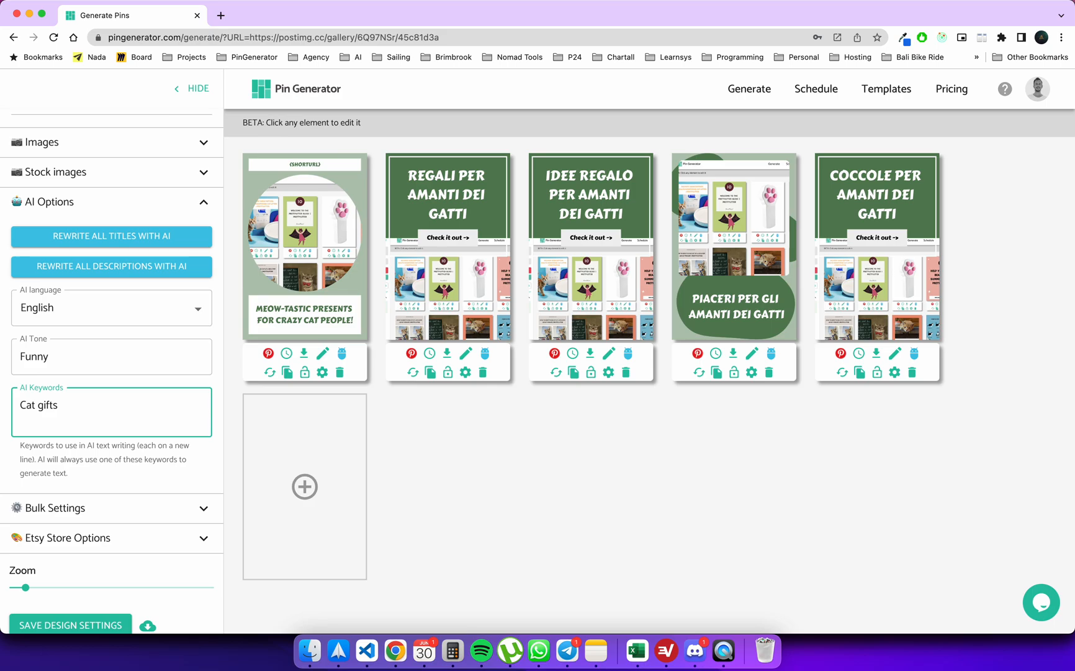
type("Cat presents")
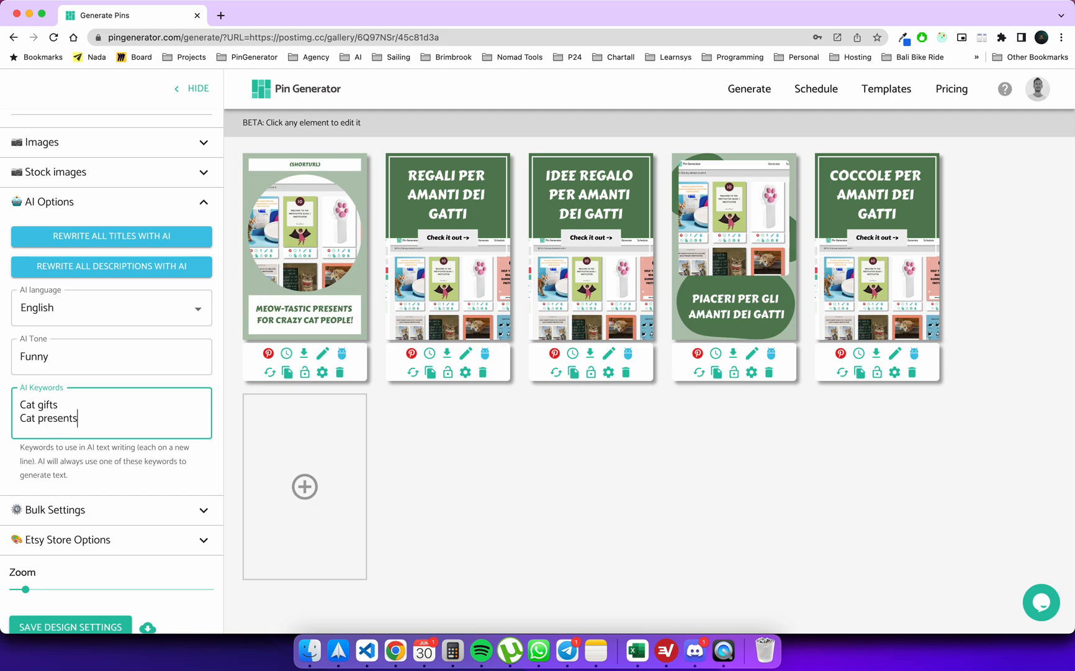
type("Cat")
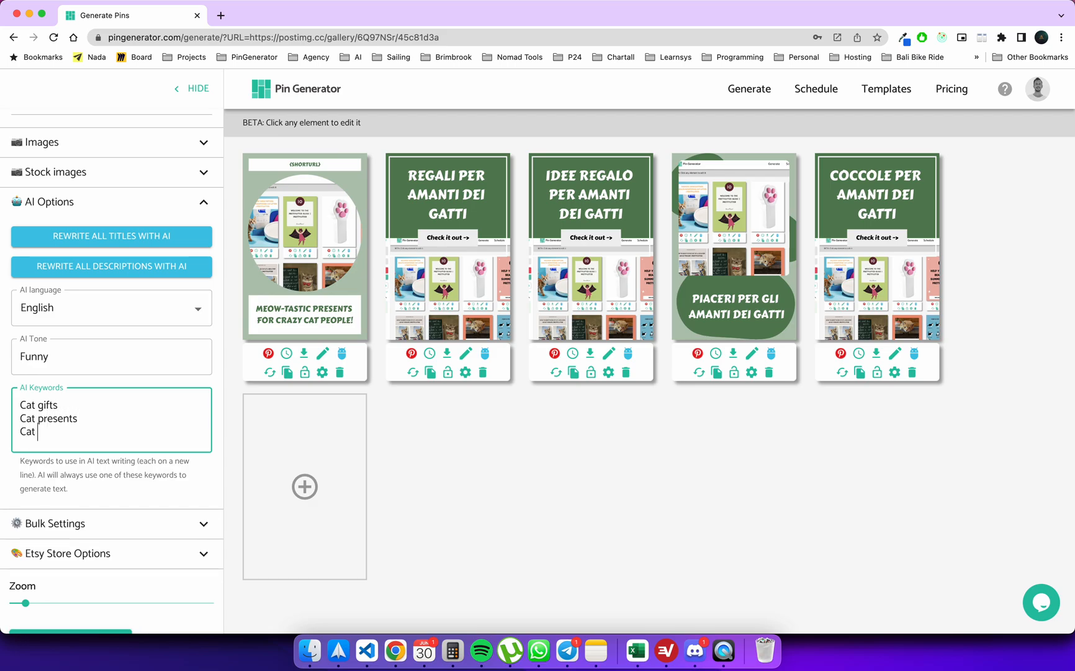
type("birthday")
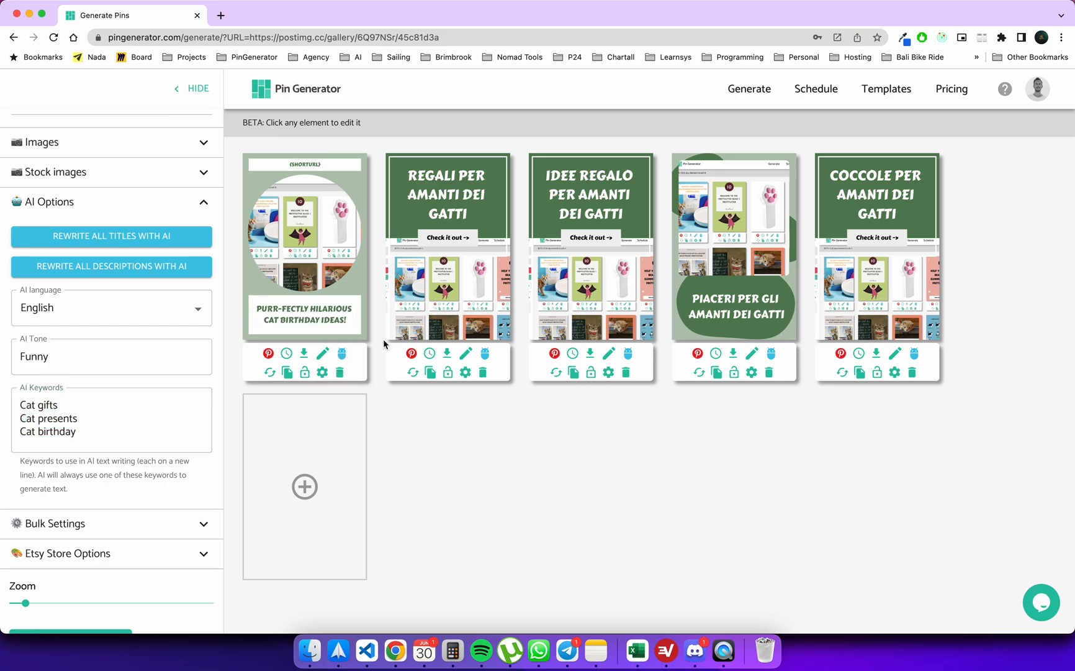
Regenerate the first pin's title as "Purr-fectly hilarious cat birthday ideas!".
double_click(288, 319)
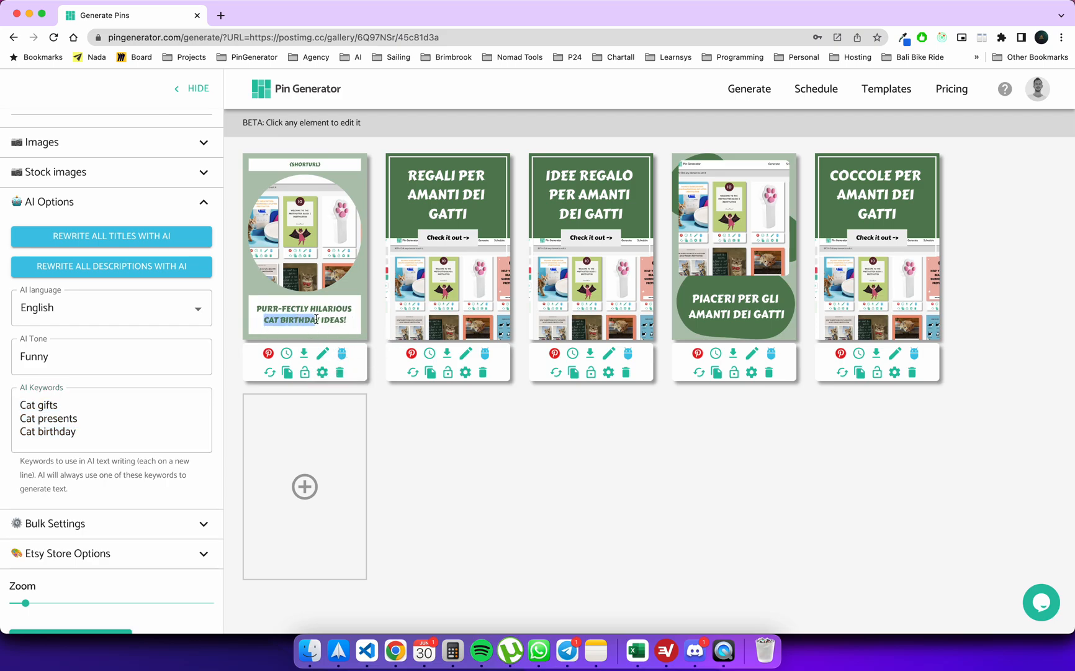
left_click(304, 320)
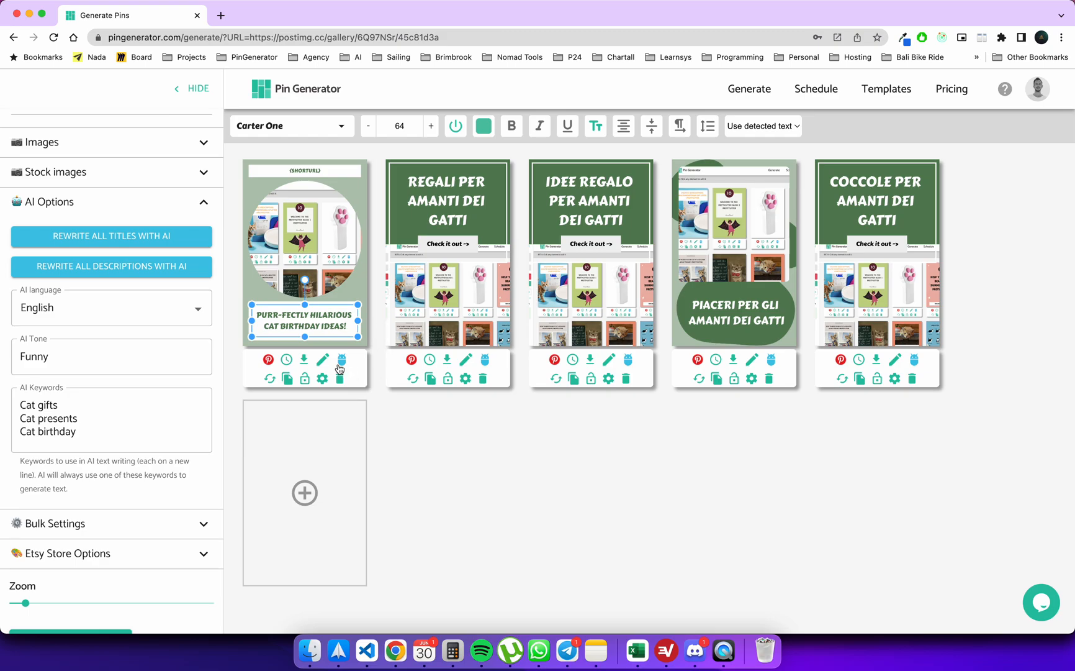
mouse_move(322, 359)
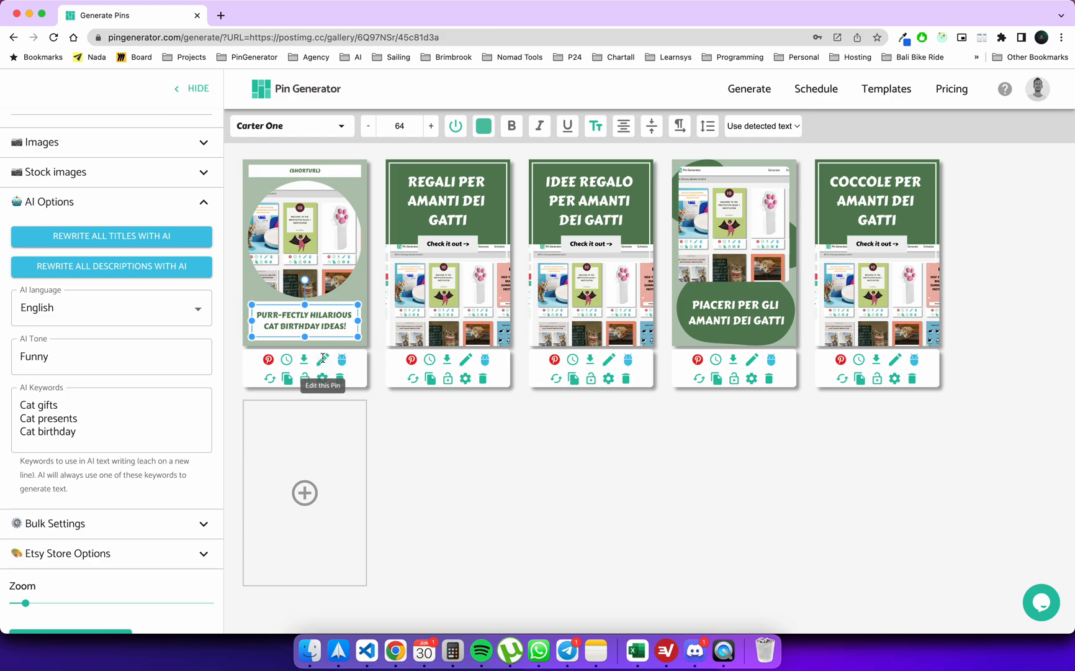
Rewrite the first pin's description with AI as a funny English text about cat birthday gifts.
left_click(323, 359)
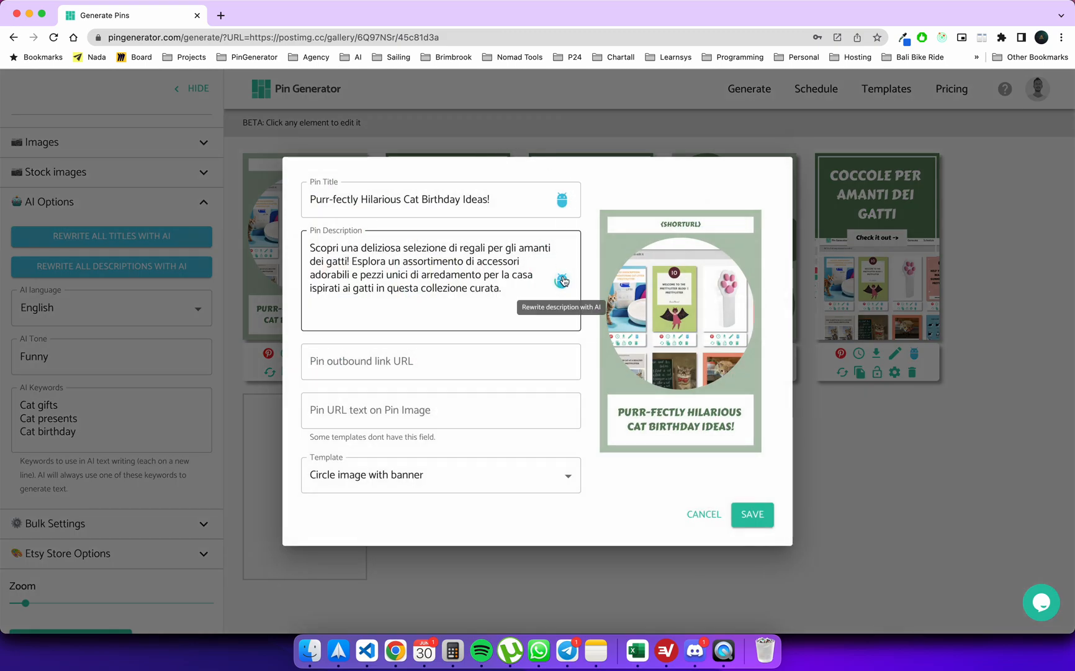
mouse_move(54, 431)
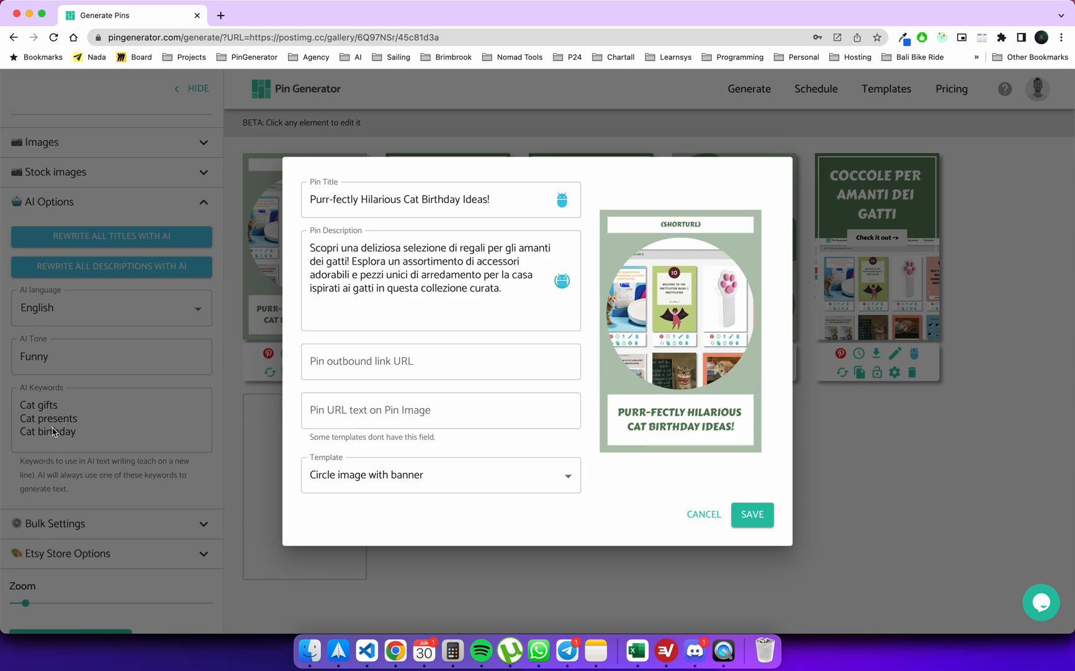
mouse_move(288, 307)
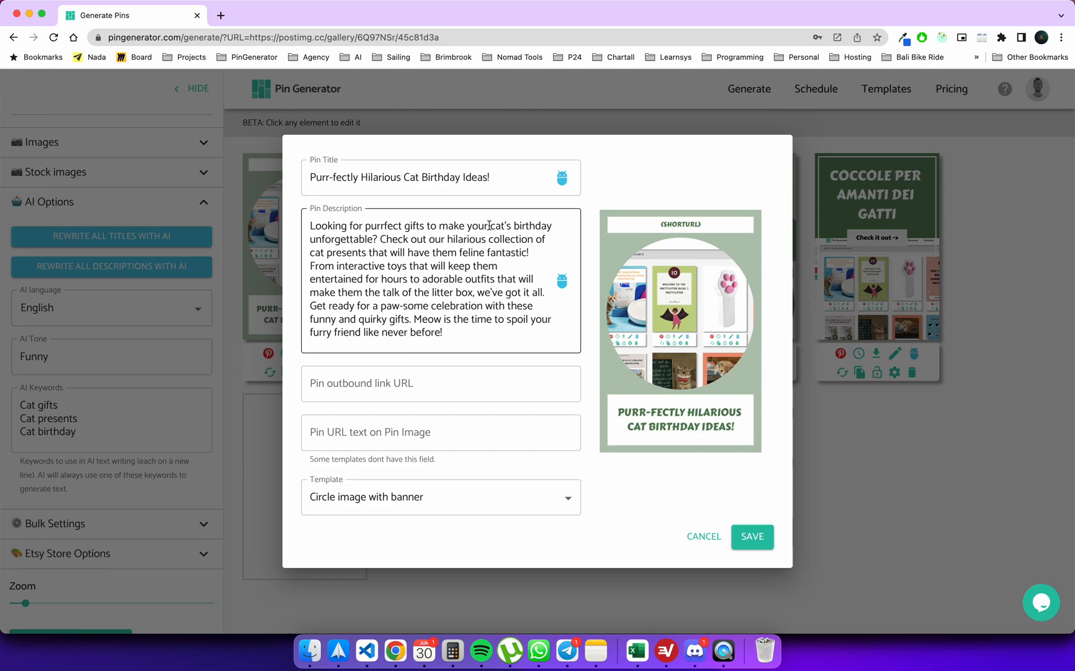
double_click(522, 226)
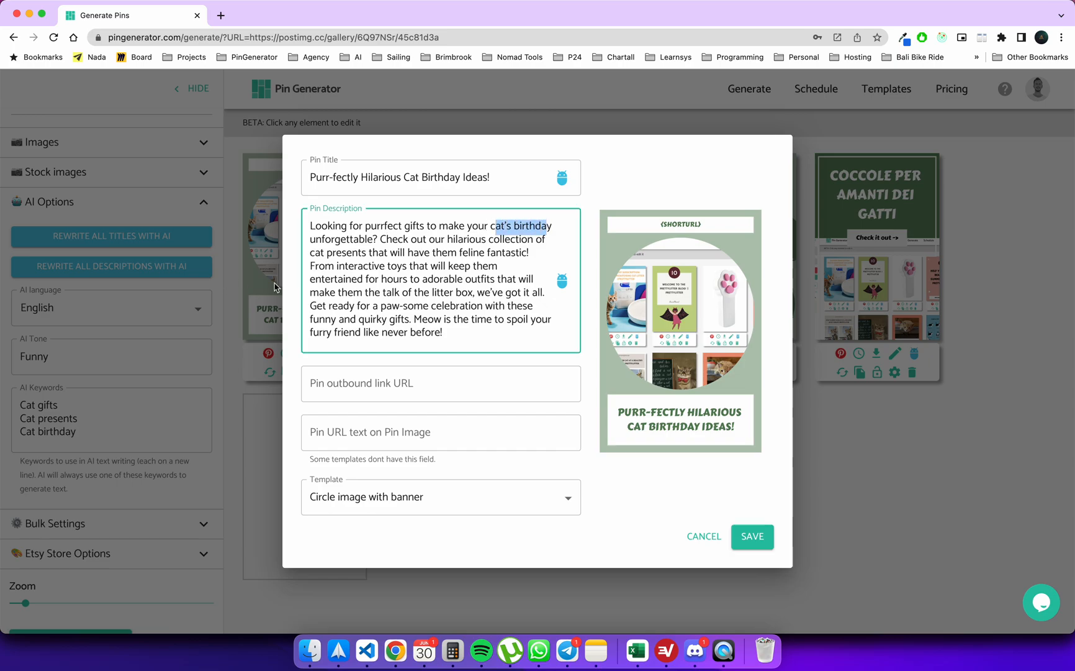